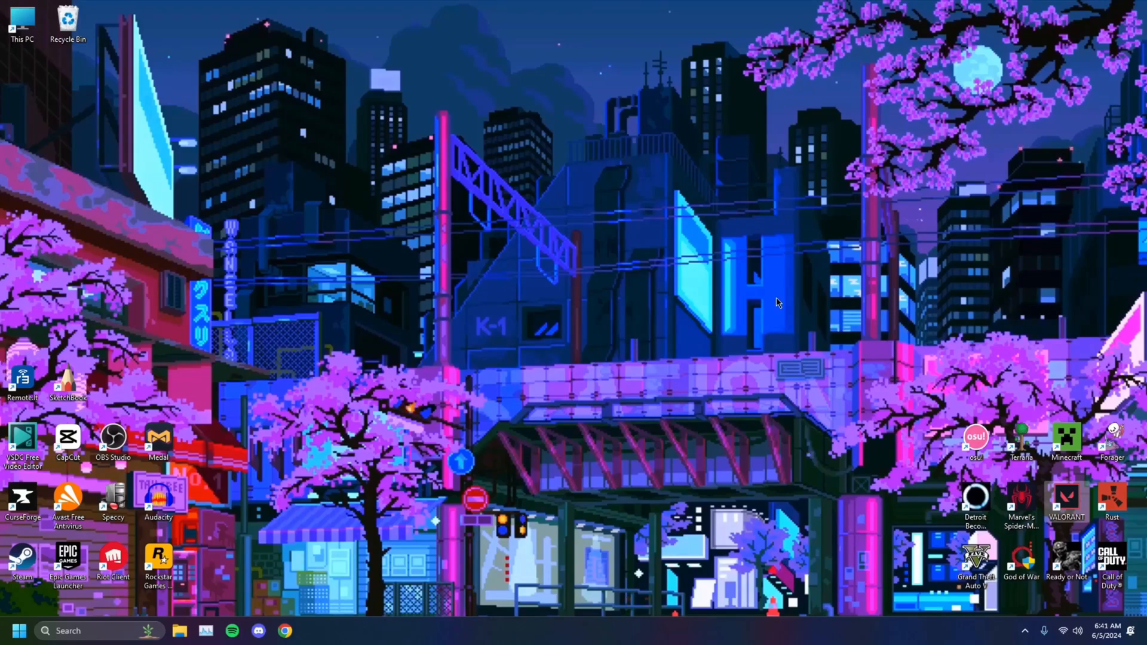
pyautogui.moveTo(1044, 607)
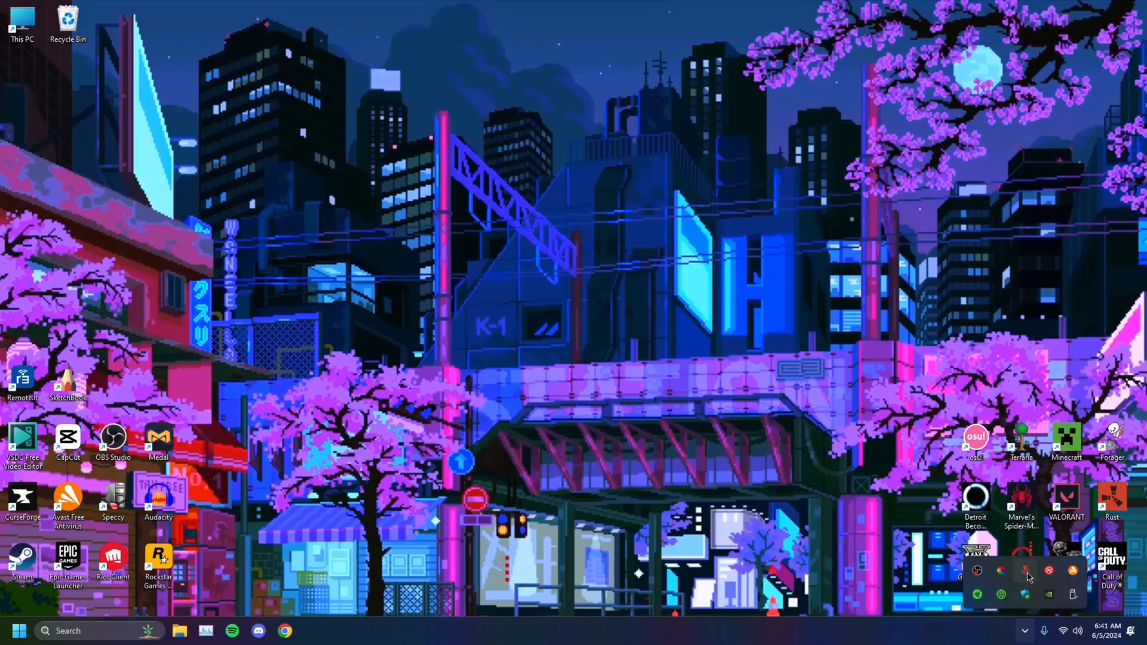
pyautogui.moveTo(1026, 572)
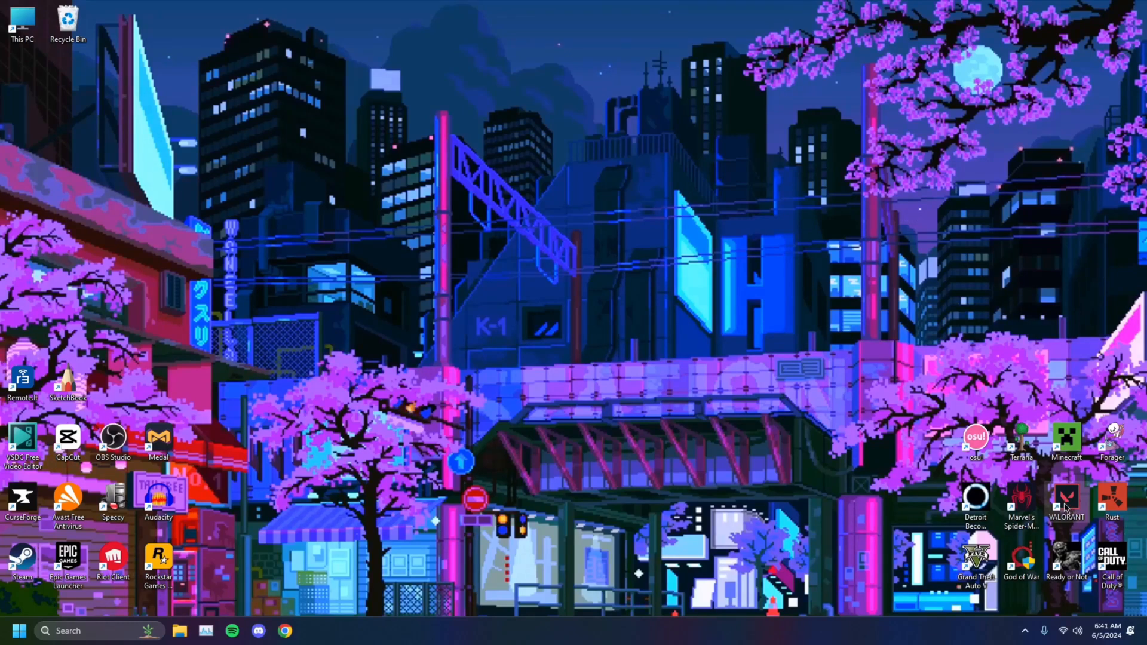
# Search Start for 'windows security' and launch the Windows Security app
pyautogui.rightClick(1066, 501)
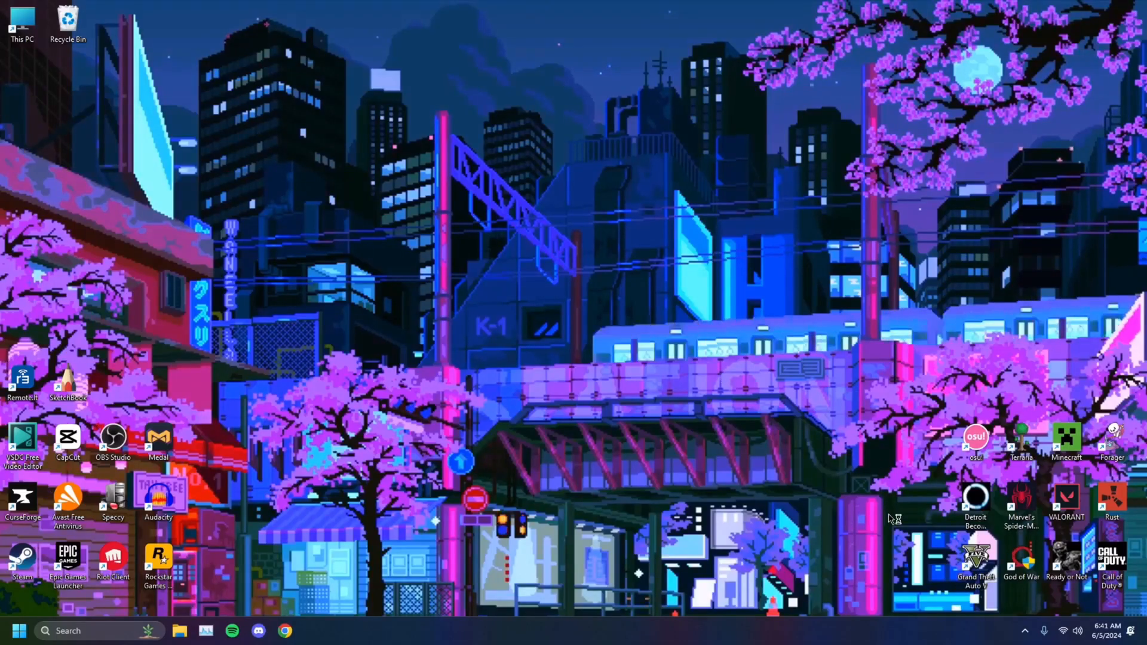
pyautogui.moveTo(849, 373)
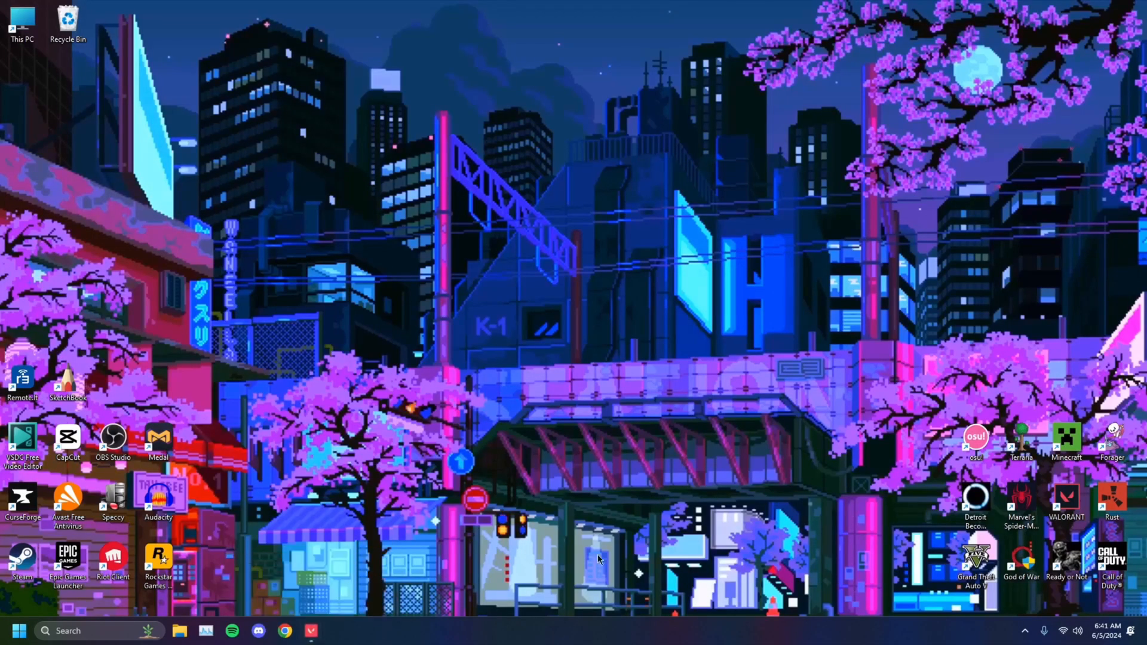
pyautogui.moveTo(973, 600)
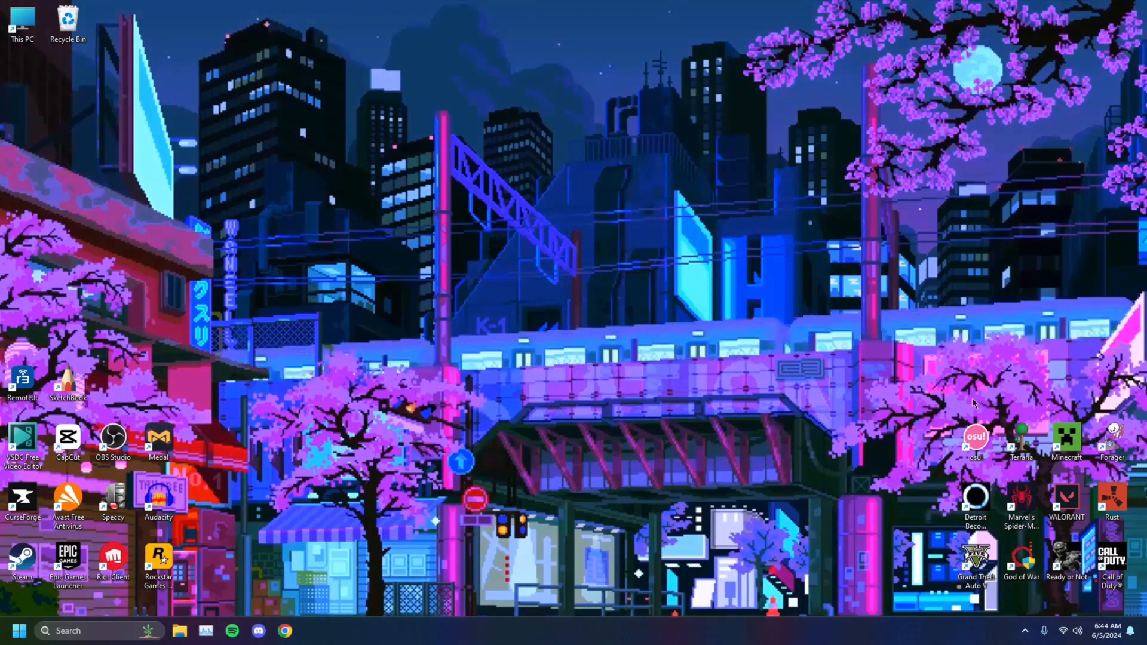
pyautogui.moveTo(179, 631)
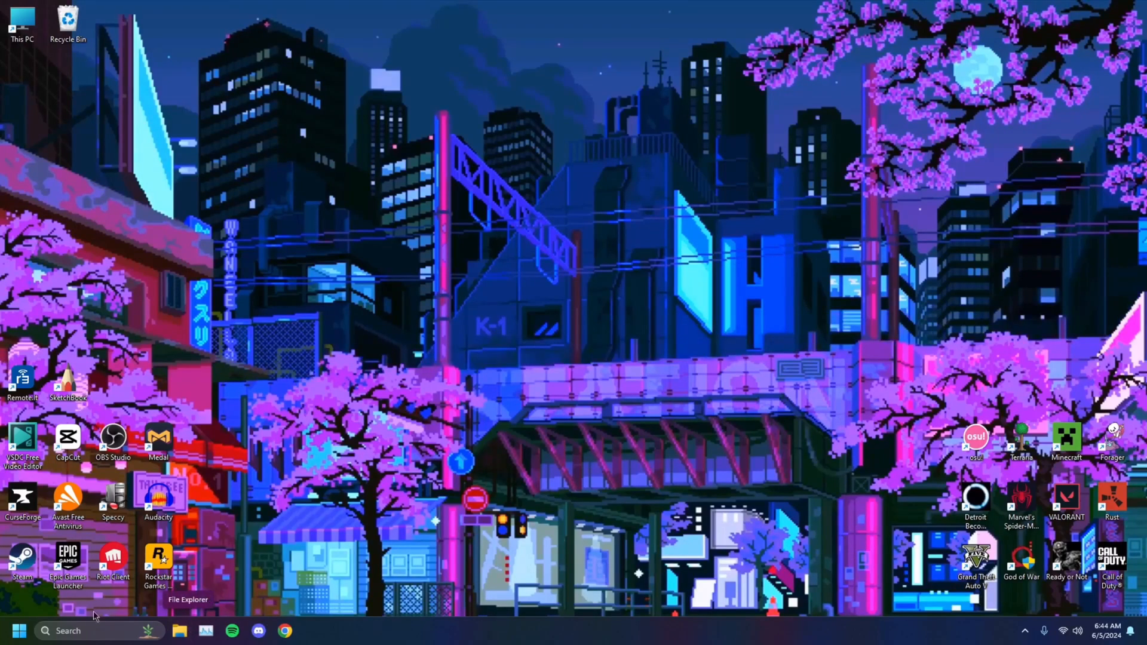
pyautogui.click(20, 632)
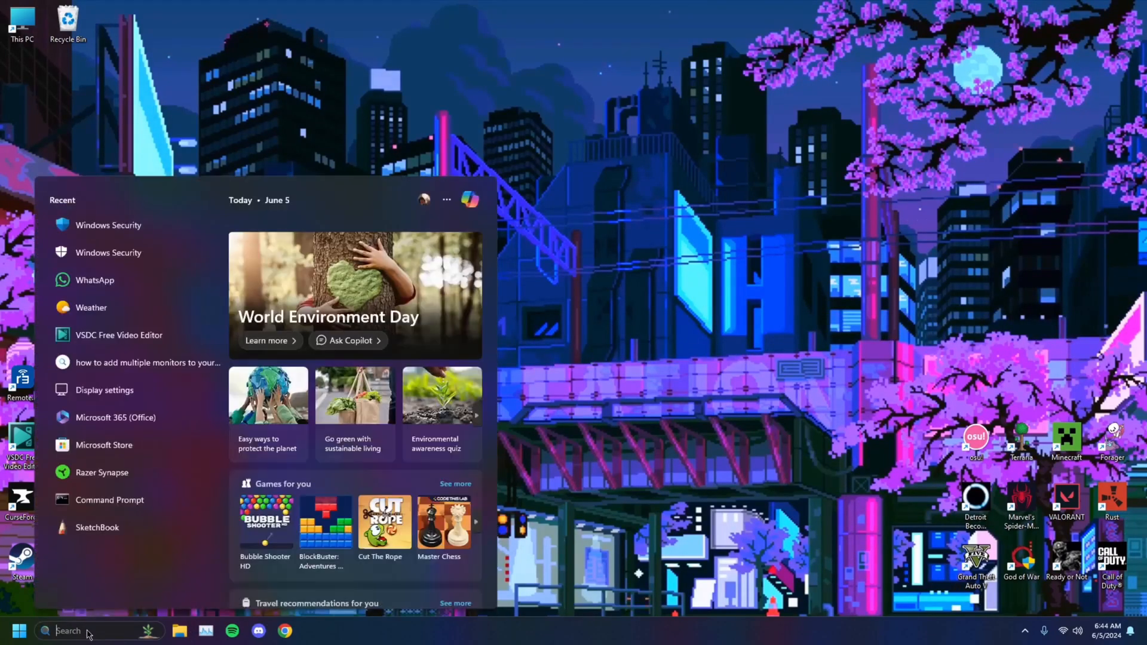
pyautogui.write('windows security')
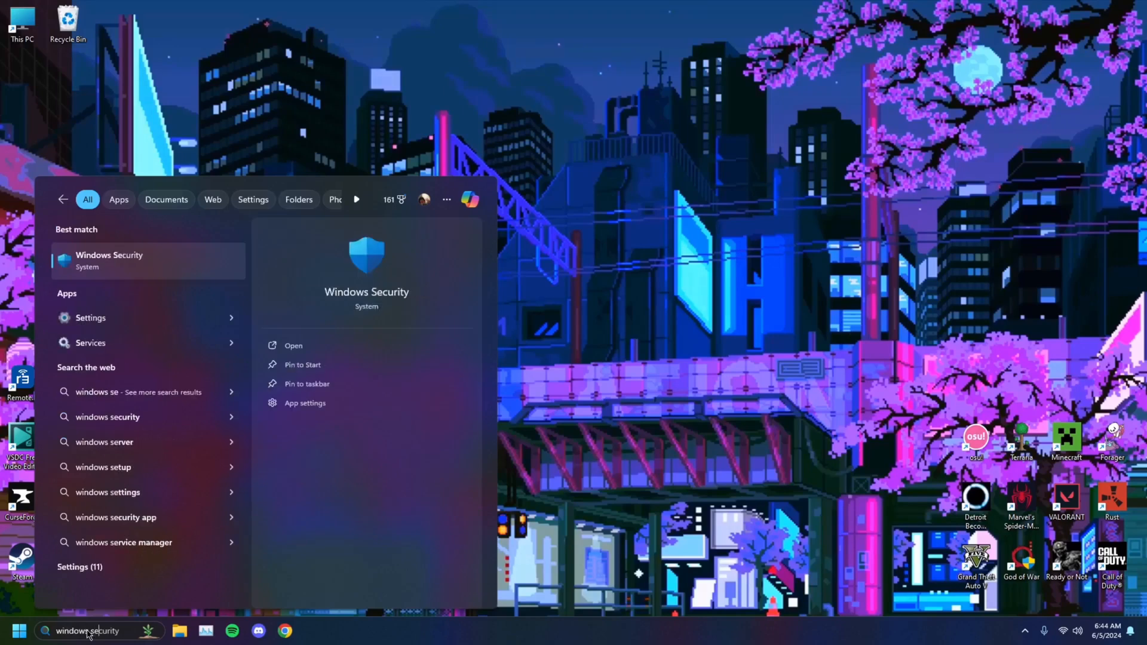
pyautogui.write('s')
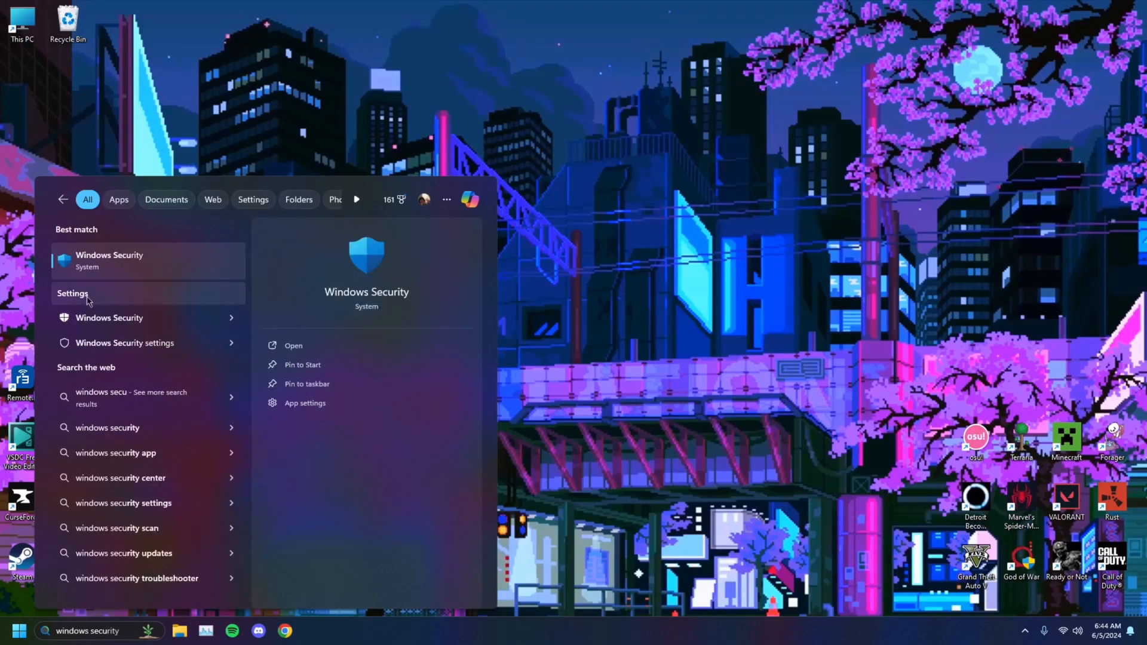
pyautogui.click(292, 346)
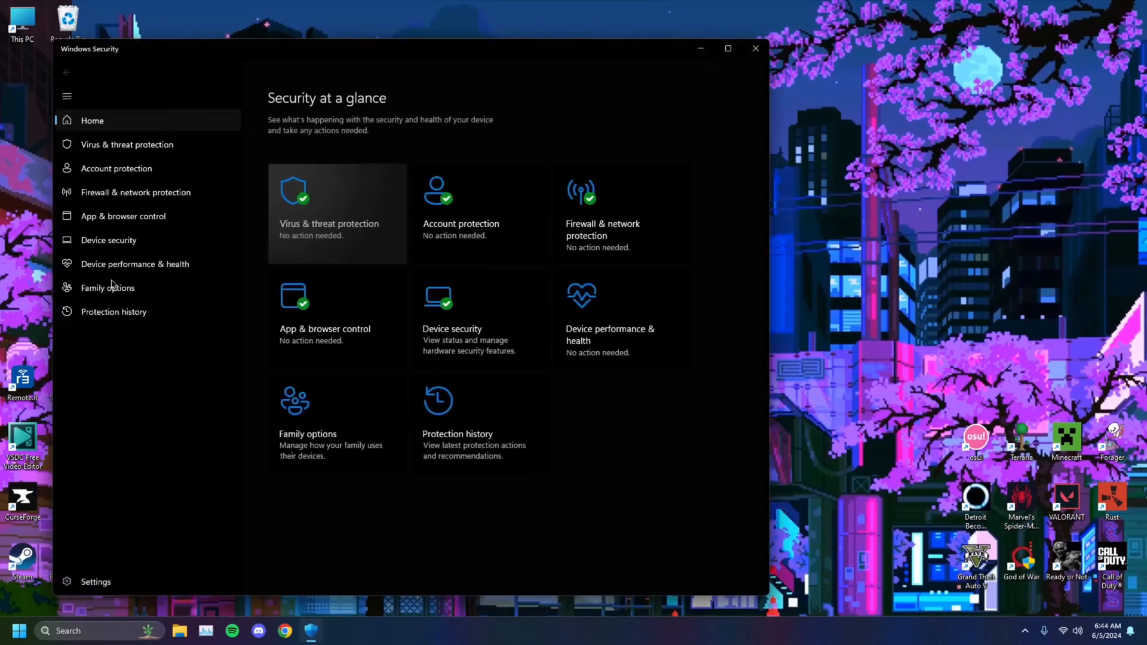
# Verify Virus & threat protection shows Avast active, expand Defender options, then close
pyautogui.click(127, 144)
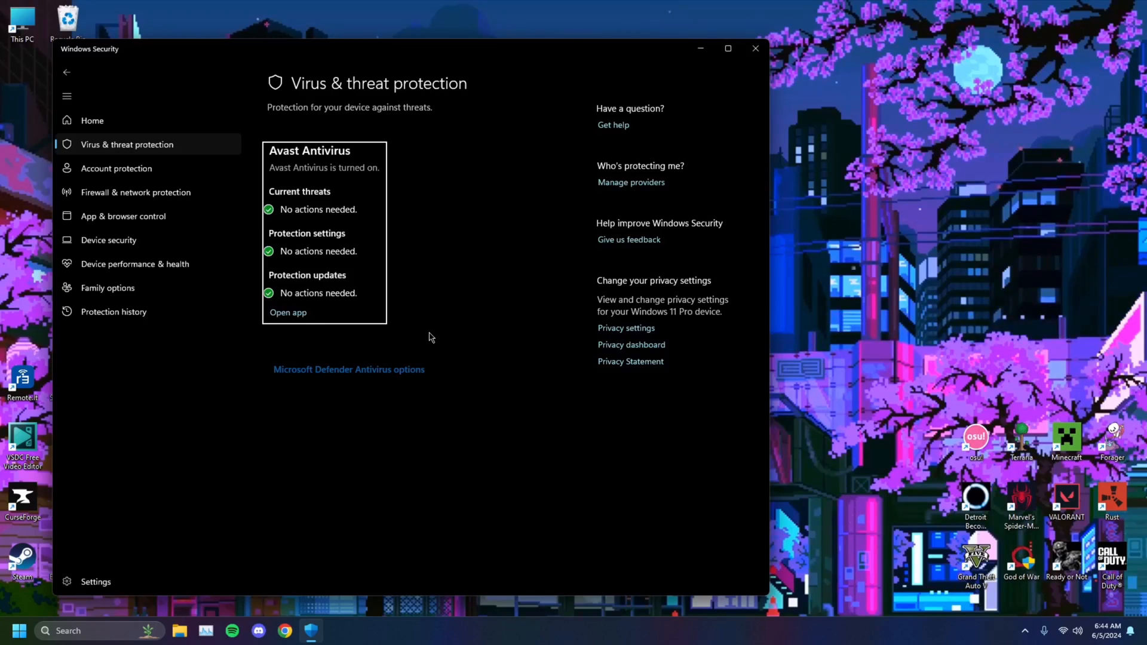
pyautogui.click(349, 369)
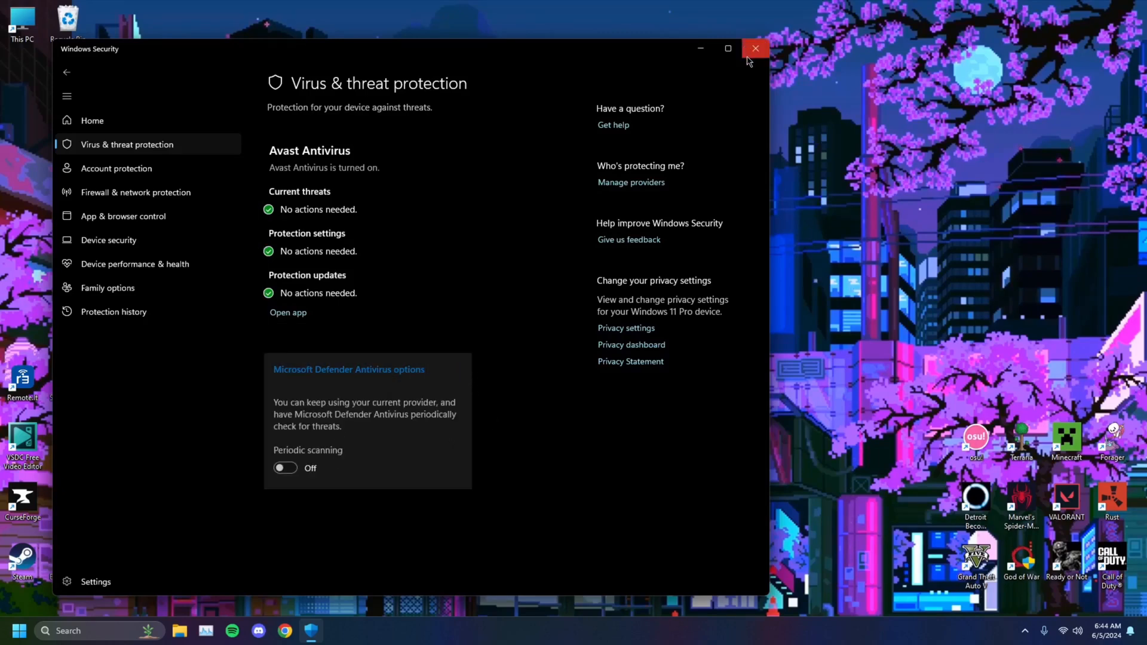
pyautogui.click(755, 49)
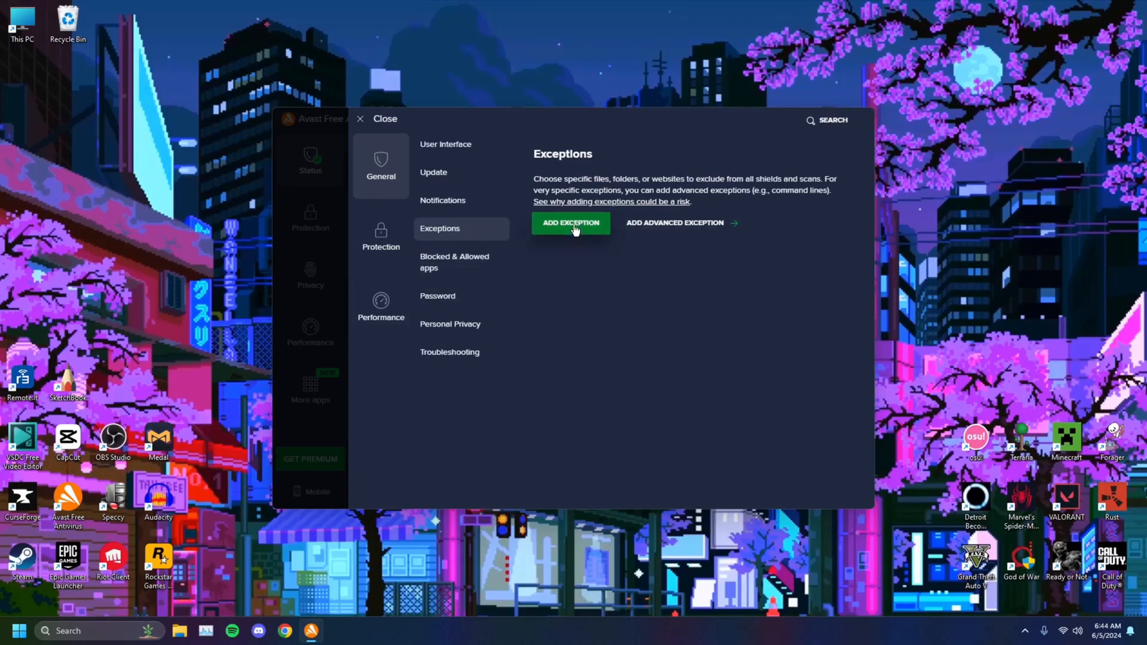
# Add C:\Riot Games as an Avast exception and close the settings
pyautogui.click(571, 222)
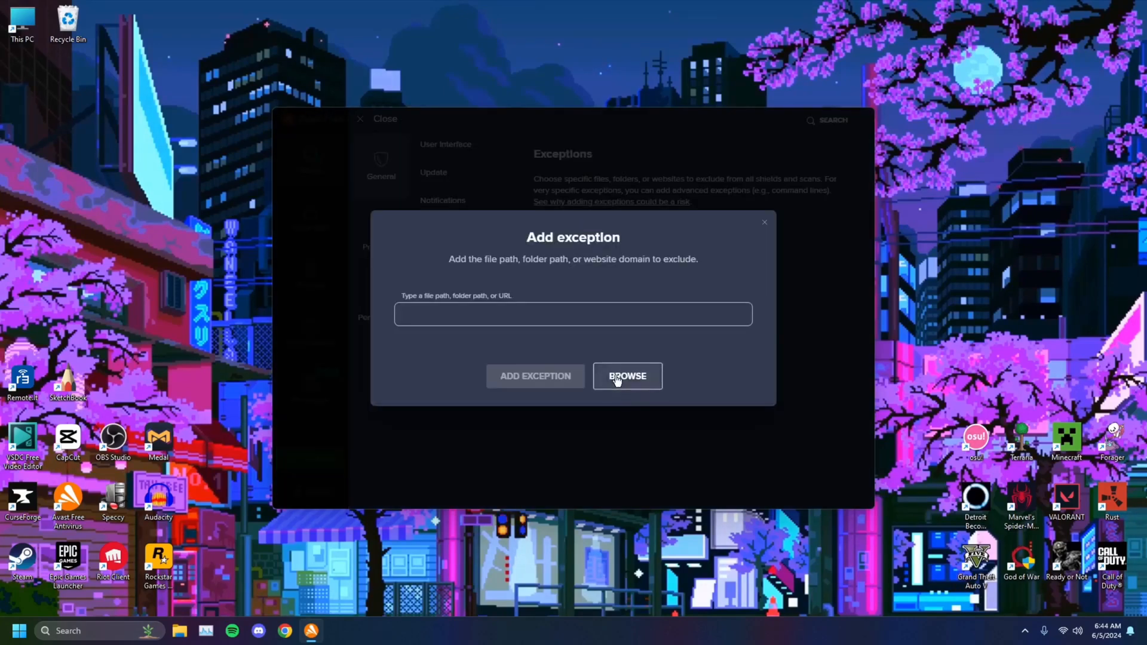
pyautogui.click(627, 376)
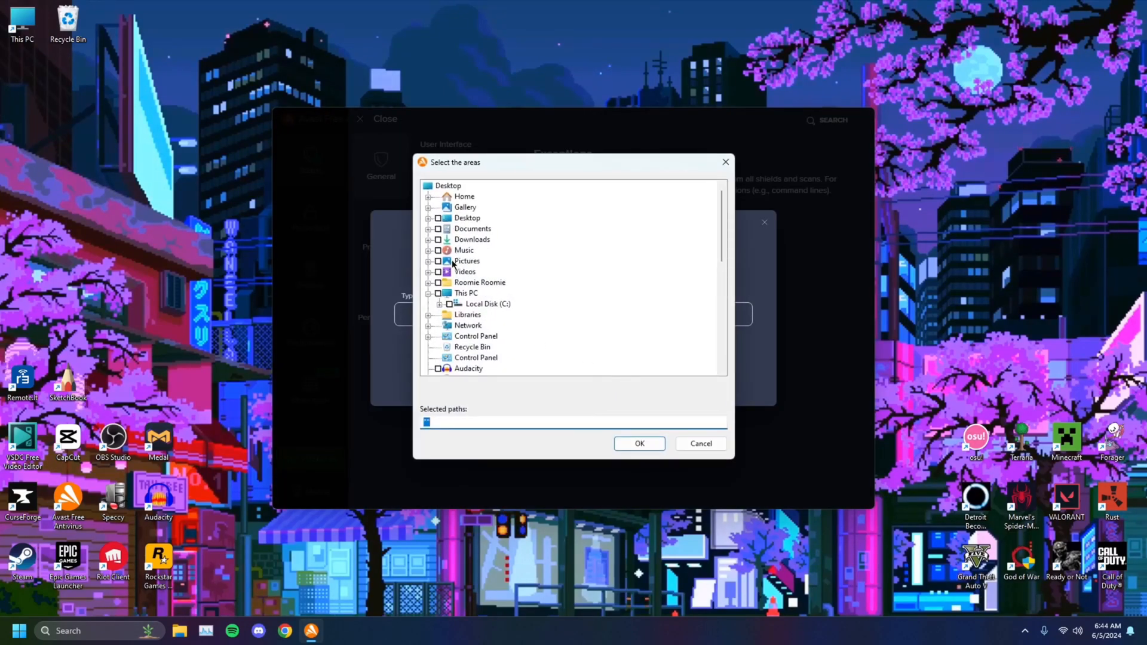
pyautogui.click(434, 303)
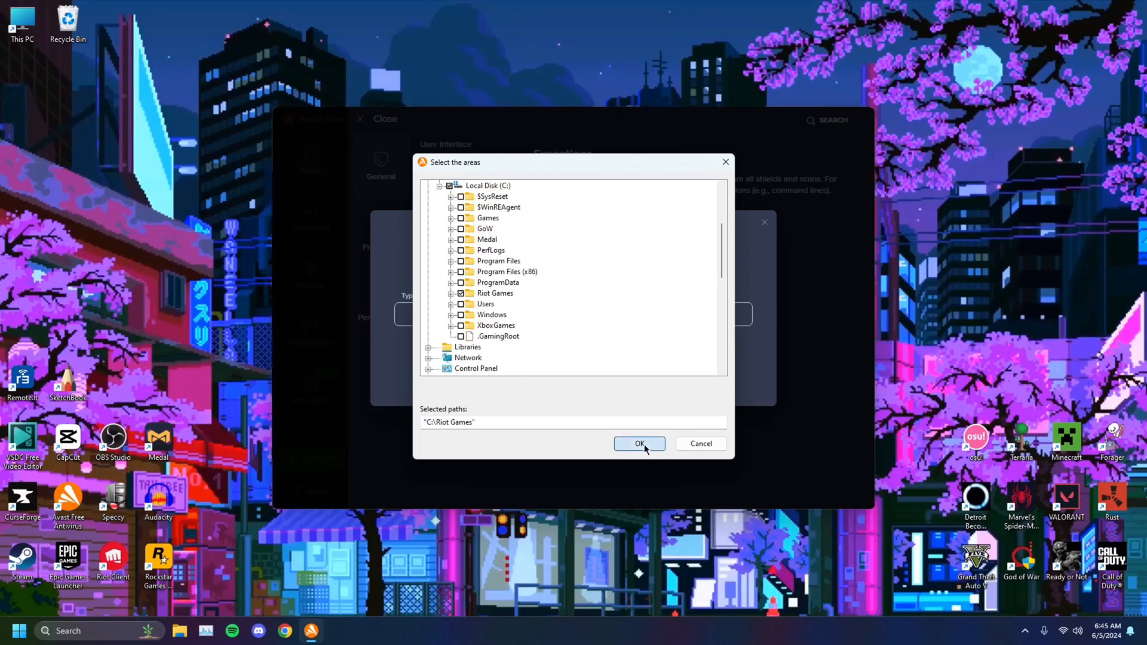
pyautogui.click(639, 444)
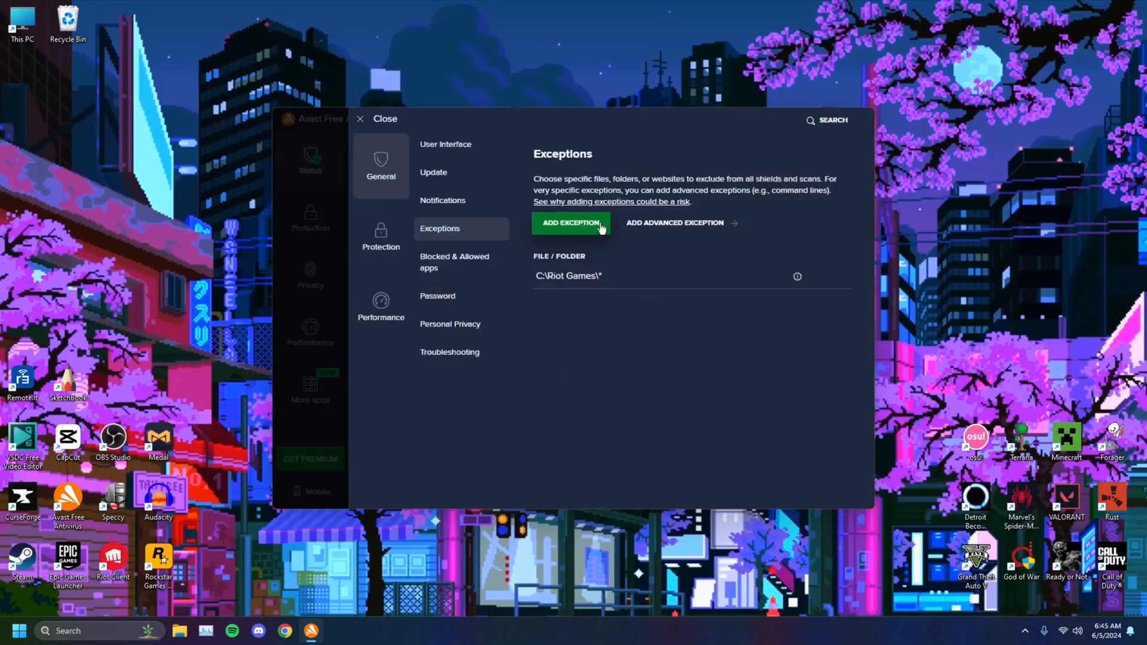
pyautogui.moveTo(359, 118)
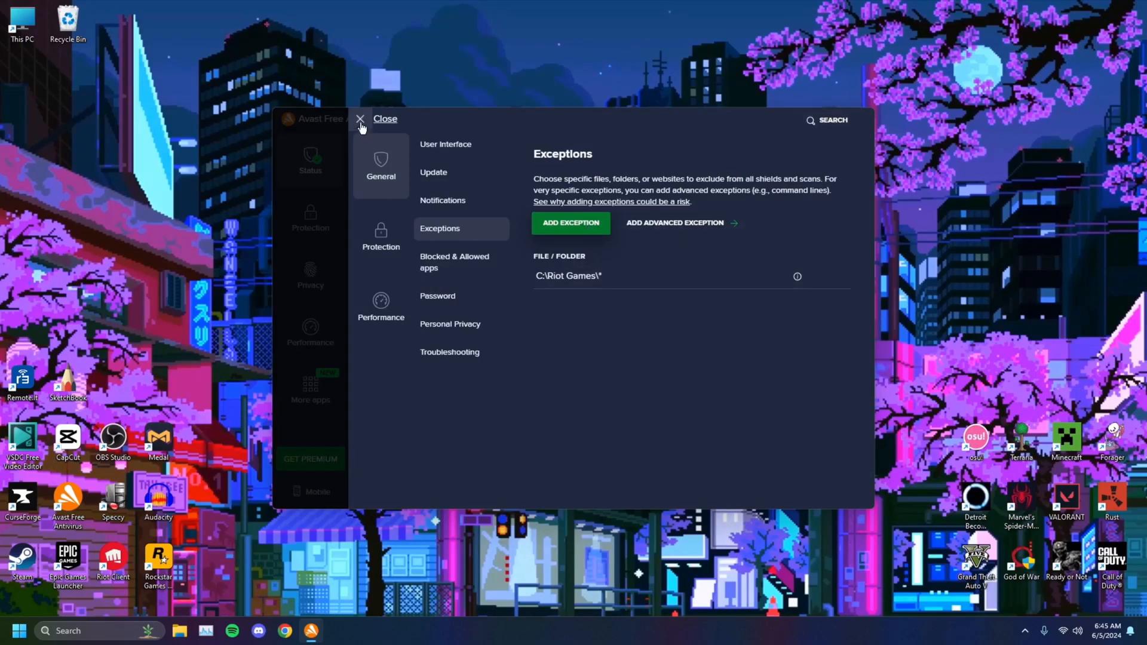
pyautogui.click(359, 118)
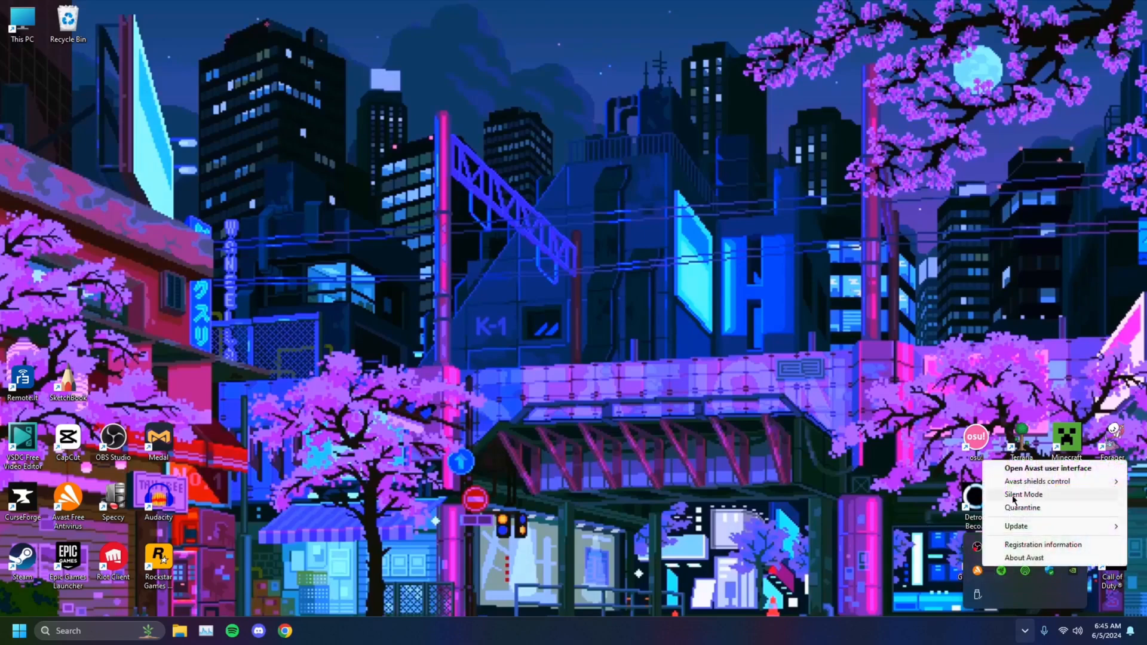
pyautogui.click(1046, 468)
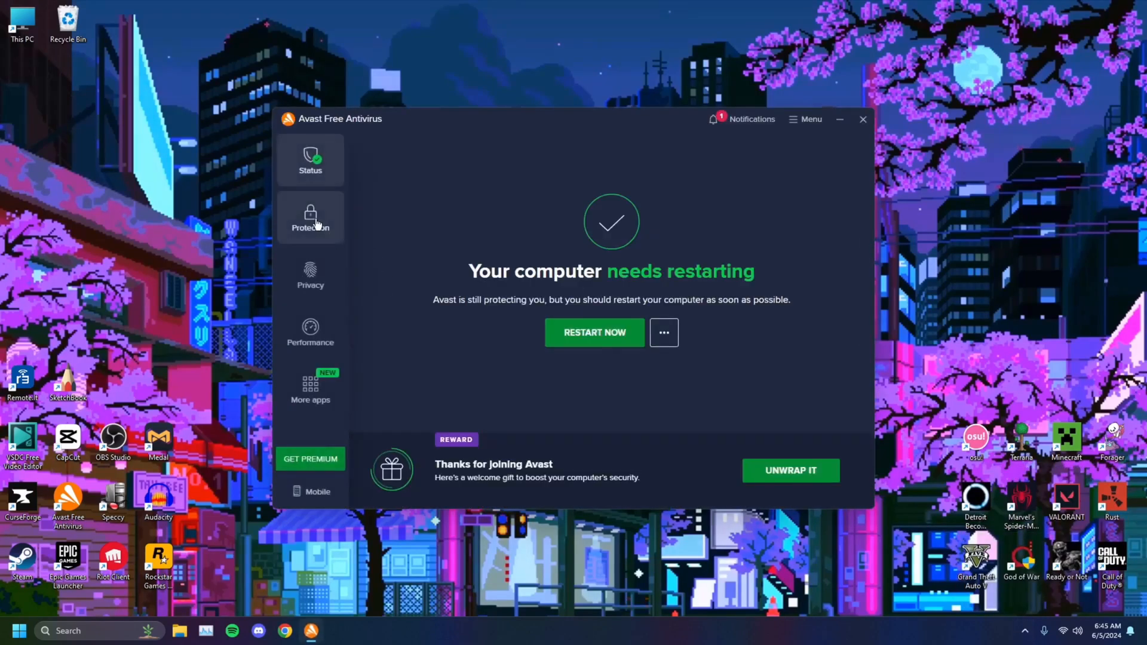
pyautogui.click(310, 218)
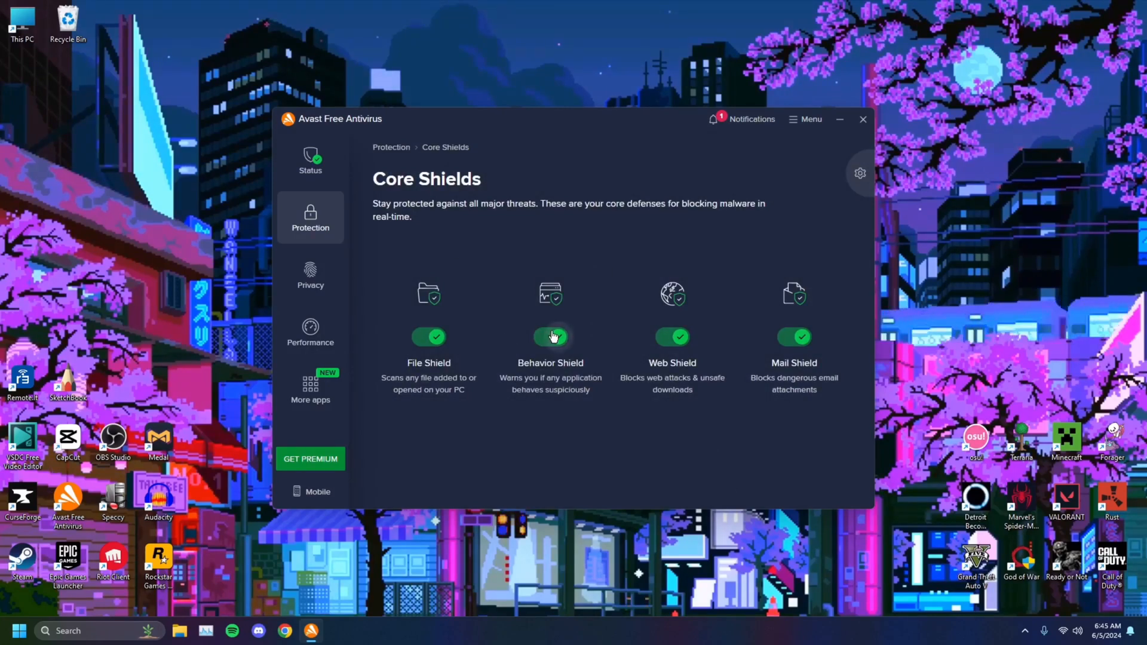
pyautogui.click(863, 118)
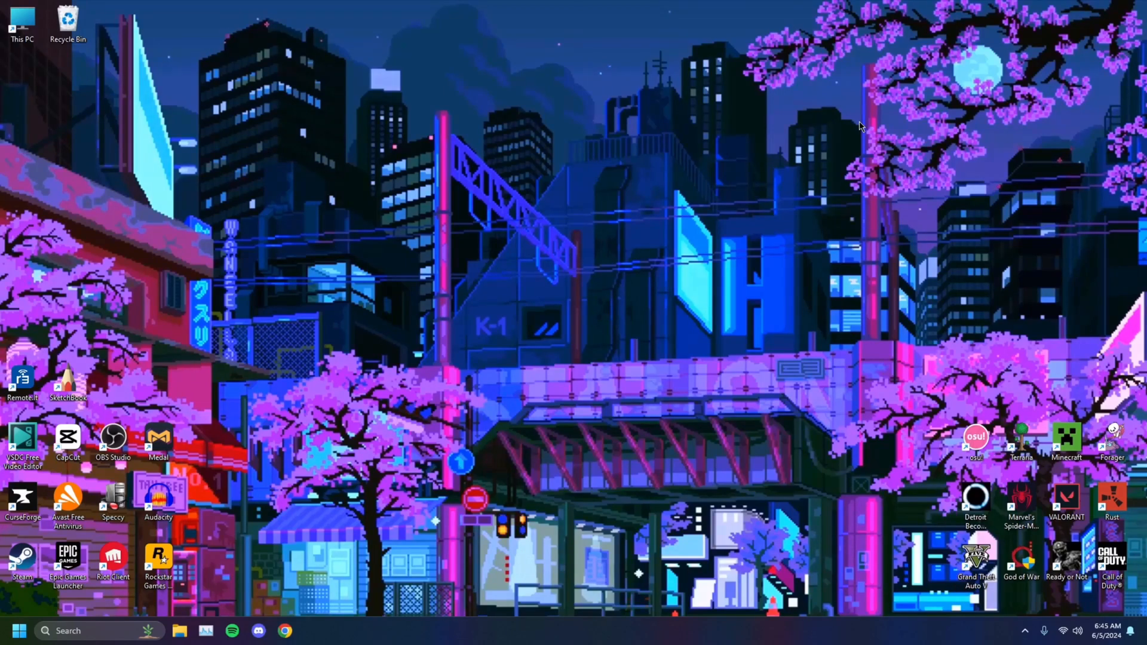
pyautogui.moveTo(939, 277)
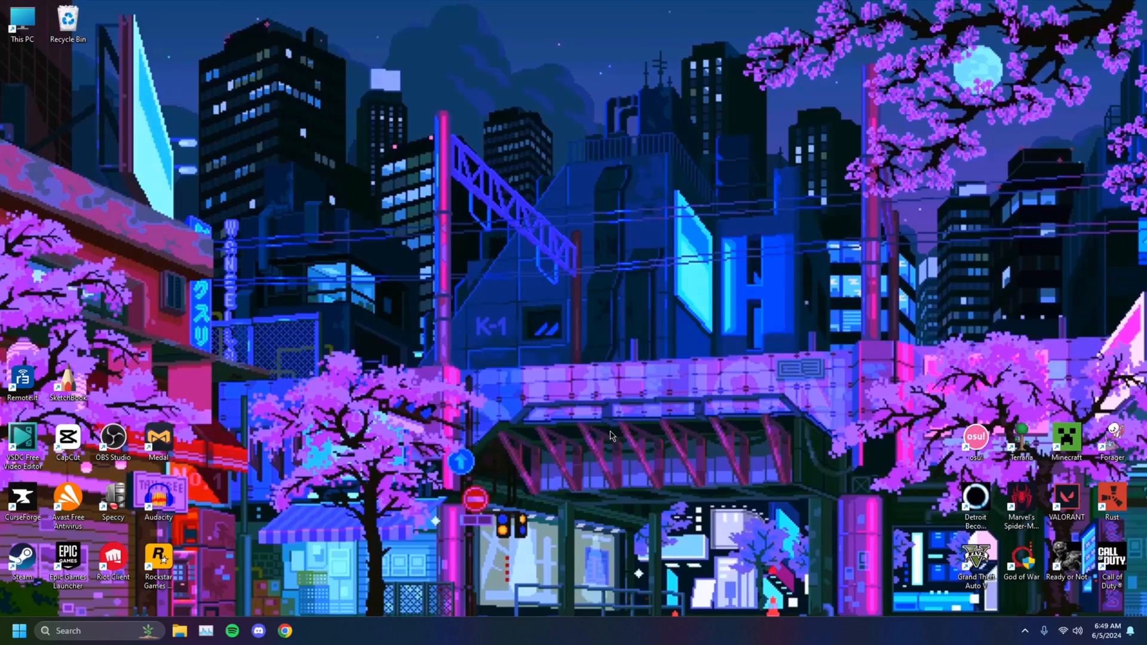
# Open the Run box and replace the previous msconfig entry with services.msc
pyautogui.press('Win+r')
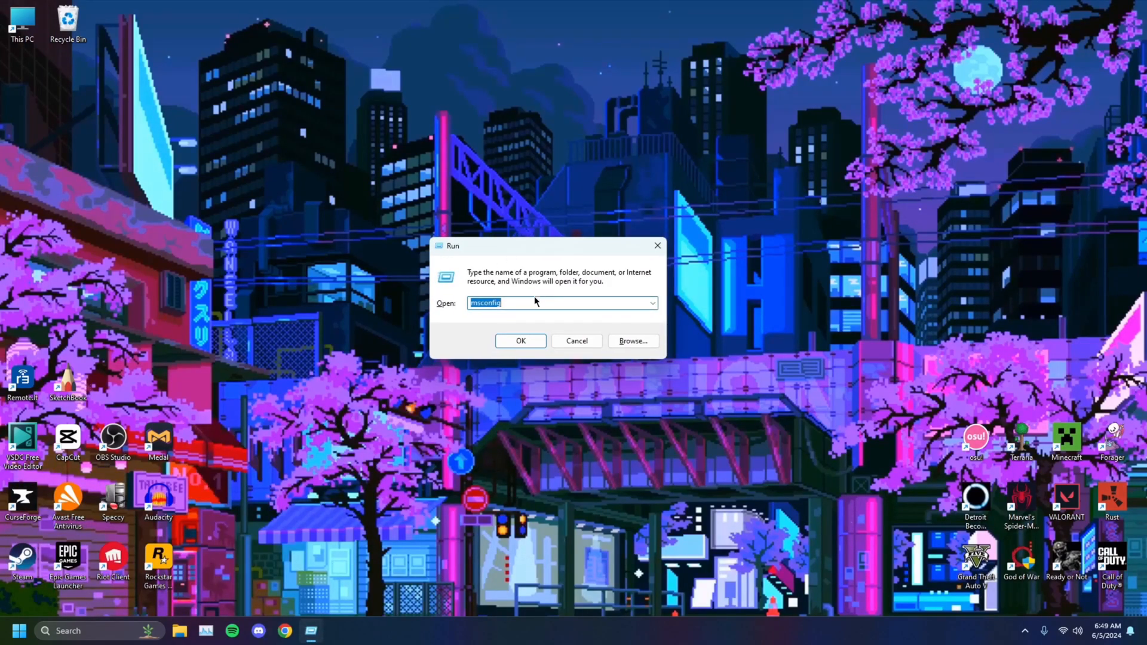
pyautogui.press('ctrl+a')
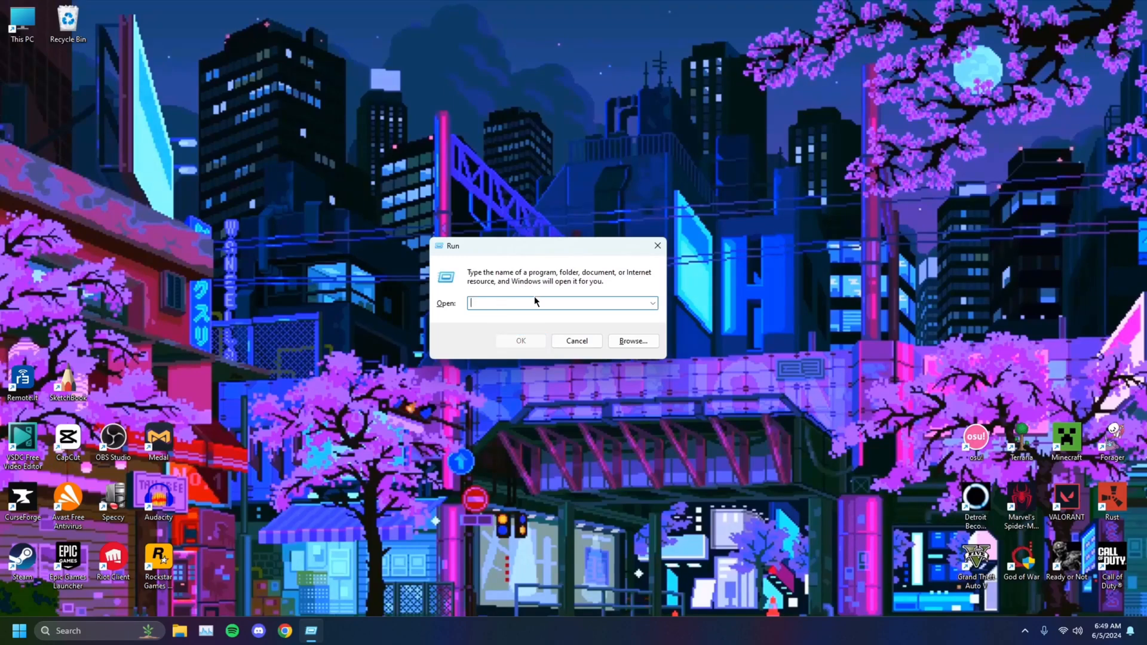
pyautogui.write('sel')
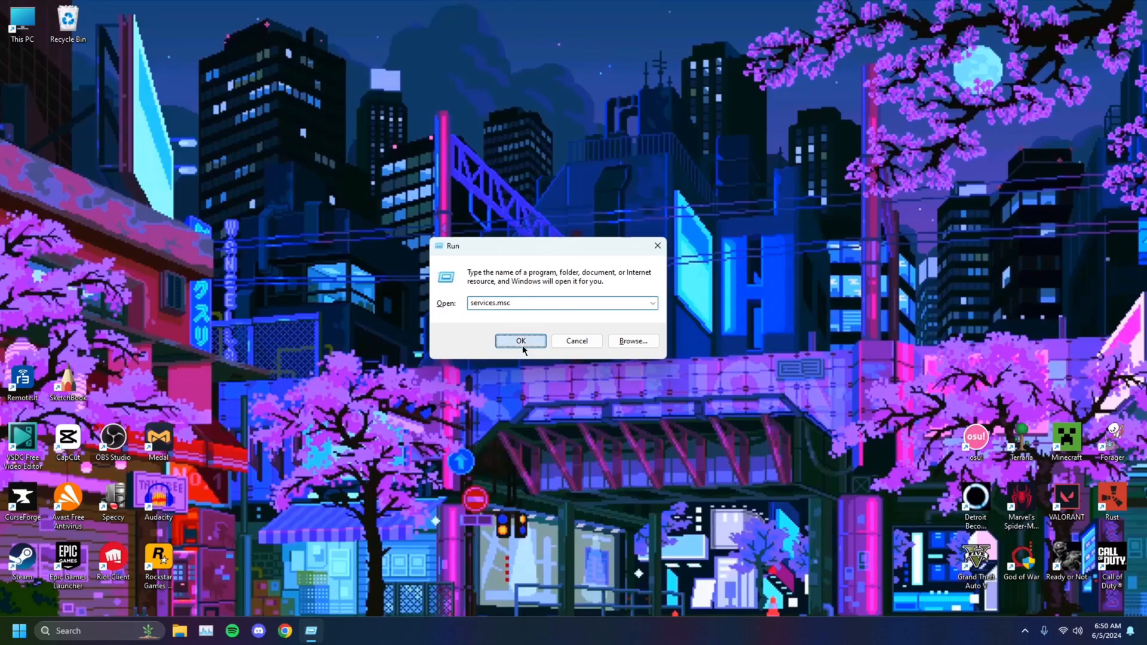
# Launch the Services console and scroll the list to the vgc entry
pyautogui.click(521, 342)
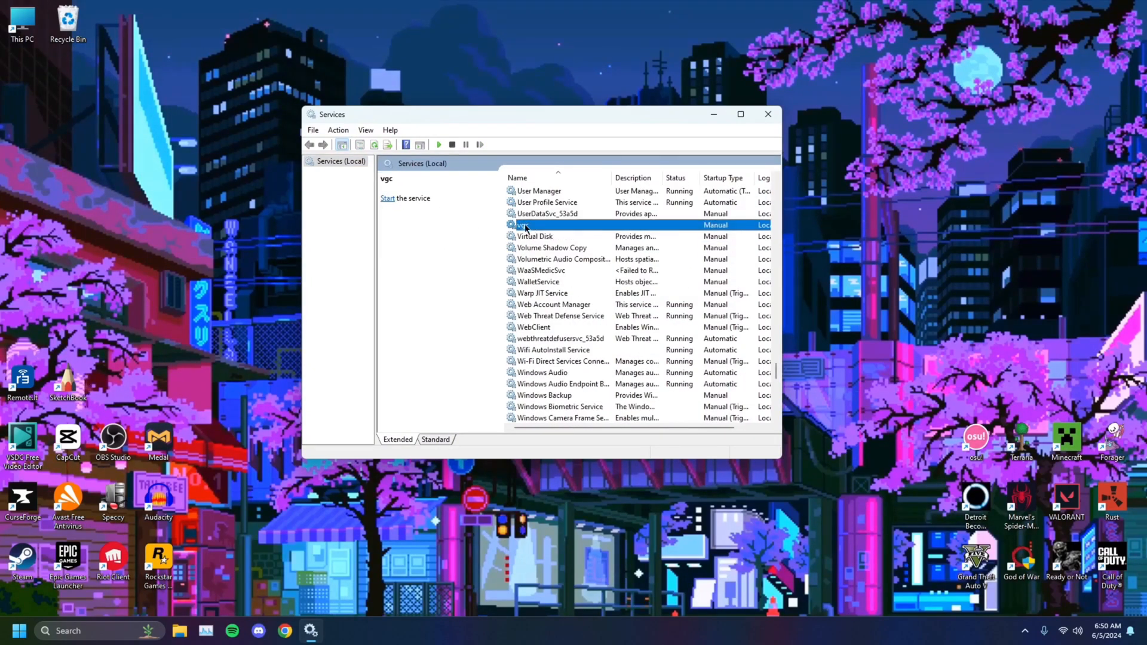
pyautogui.scroll(3)
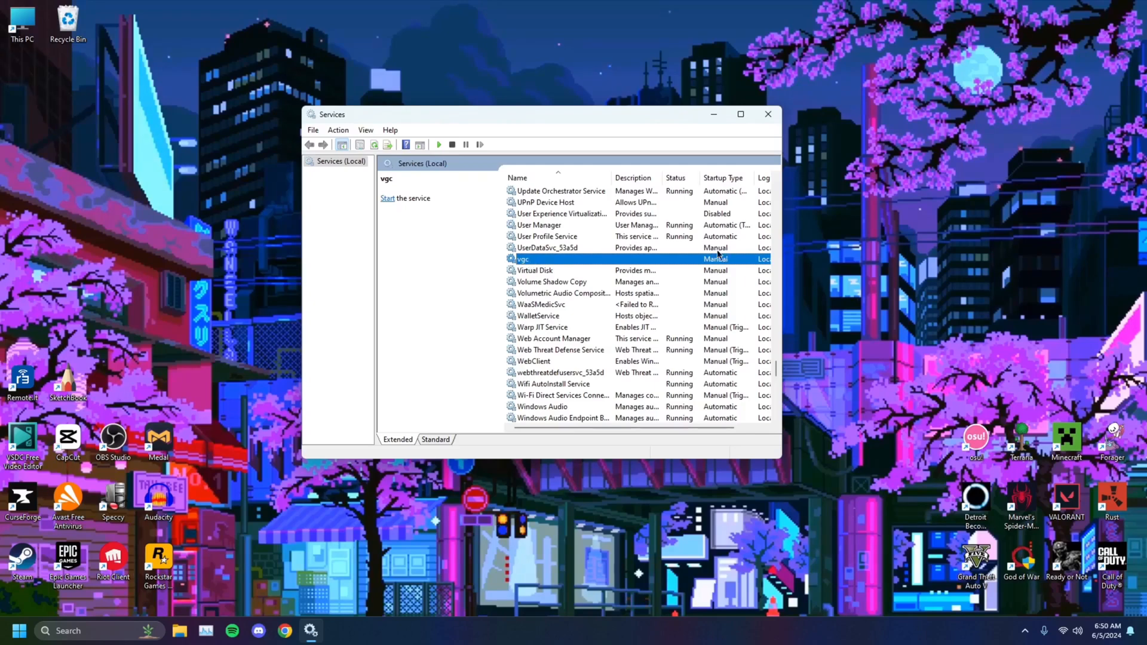
pyautogui.moveTo(591, 387)
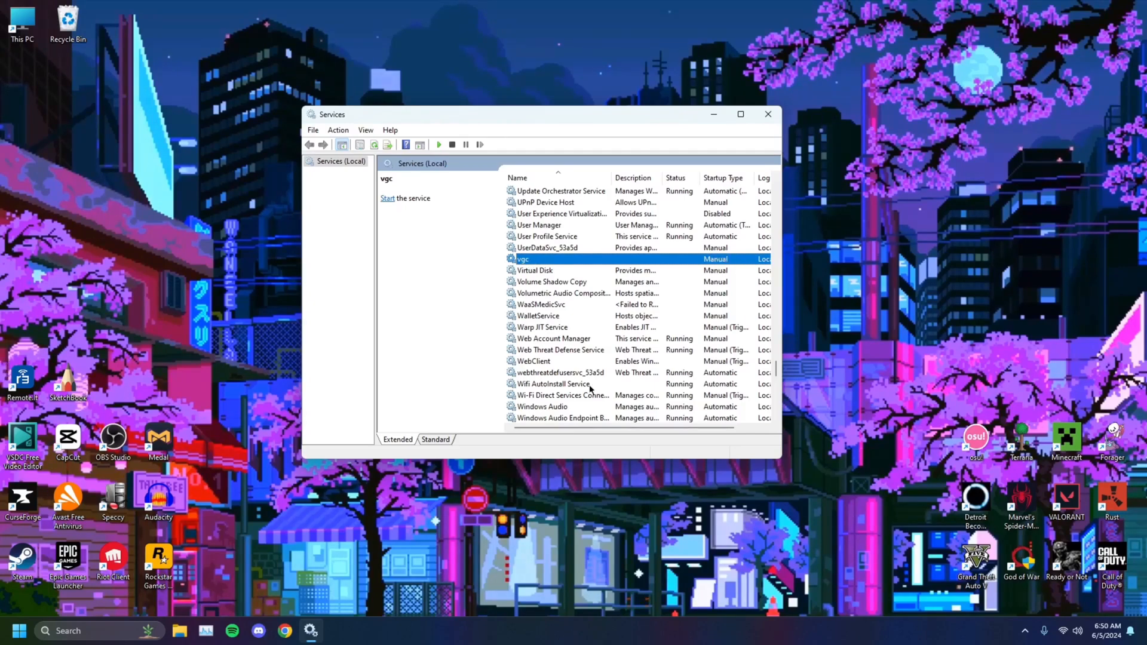
pyautogui.hscroll(3)
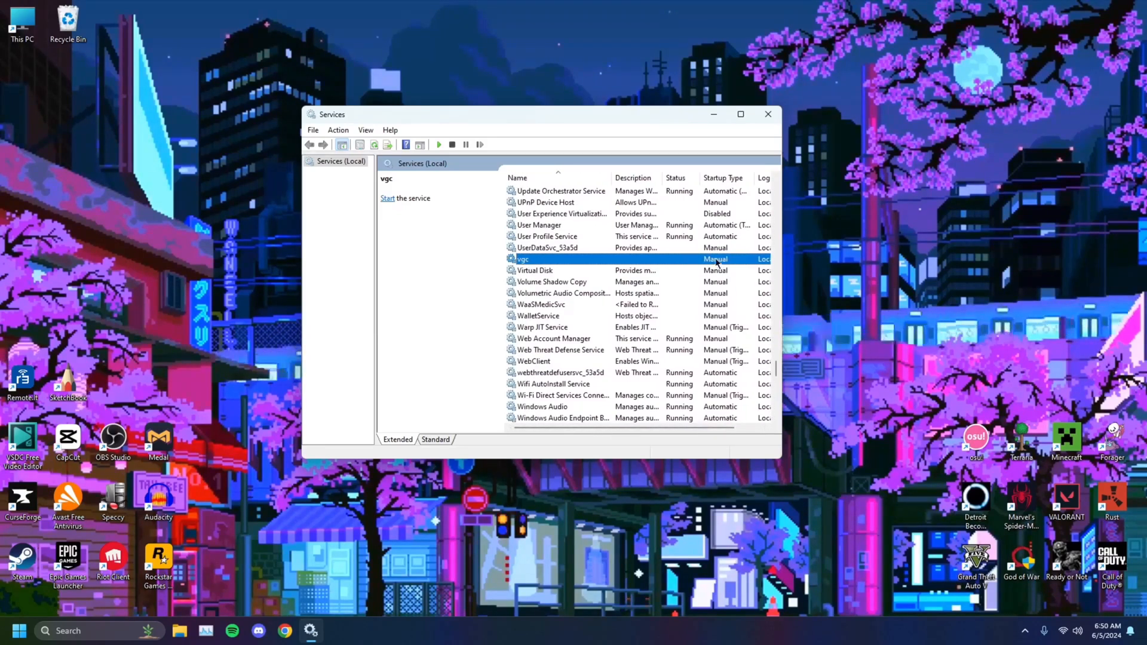
pyautogui.moveTo(531, 265)
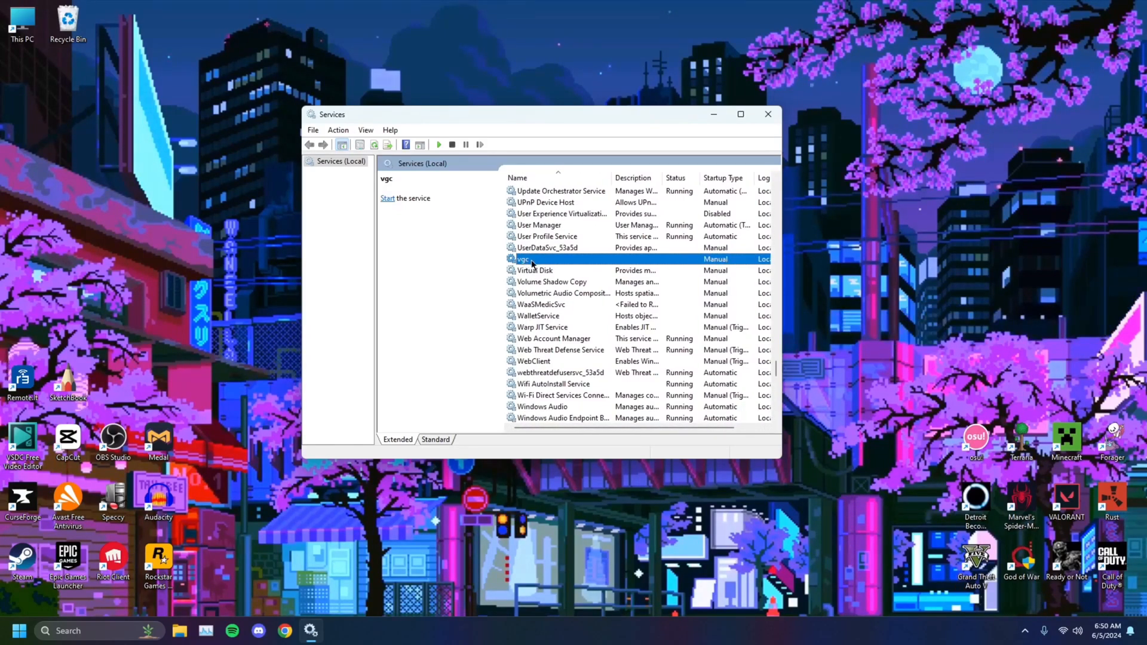
# Set vgc's startup type to Automatic in its Properties dialog and confirm
pyautogui.rightClick(522, 259)
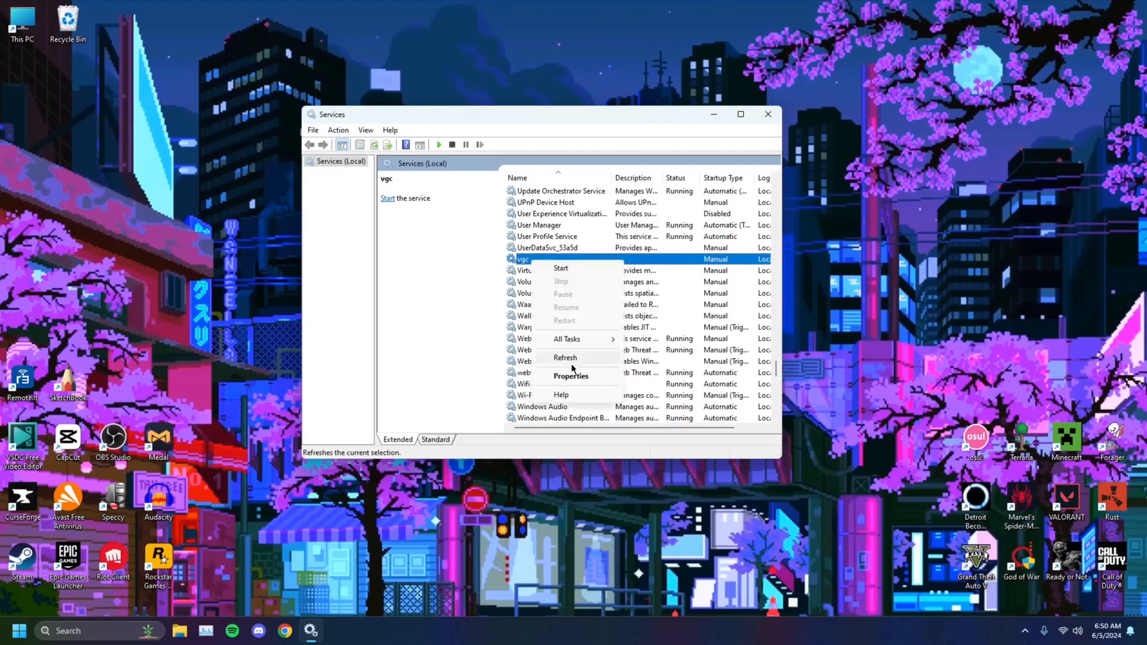
pyautogui.click(570, 375)
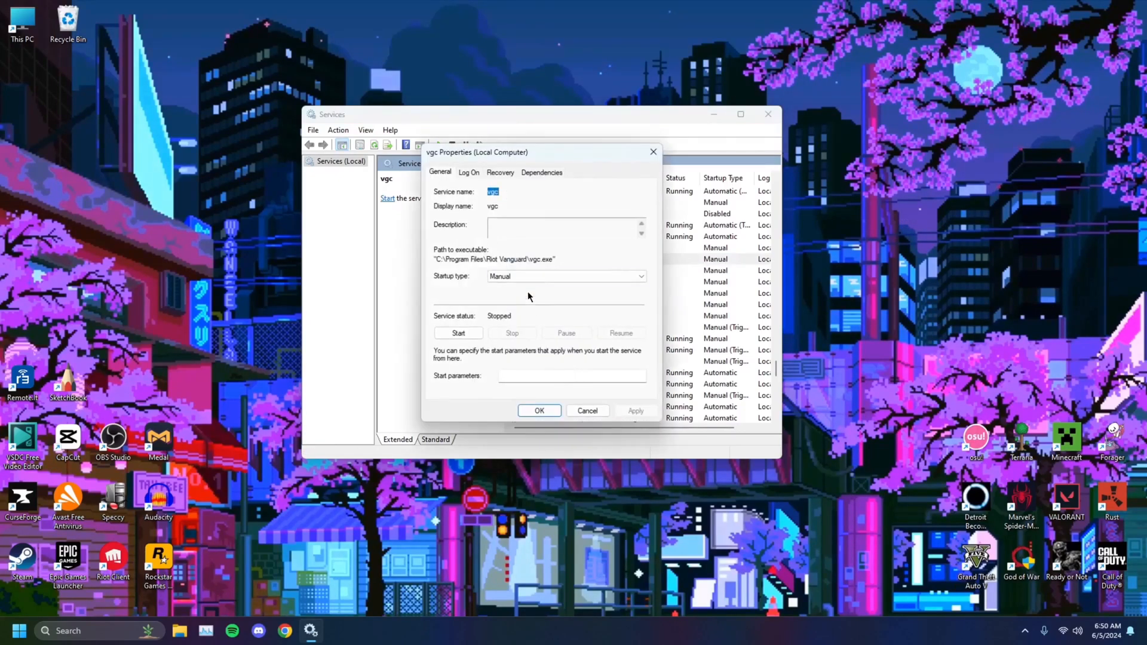
pyautogui.click(640, 276)
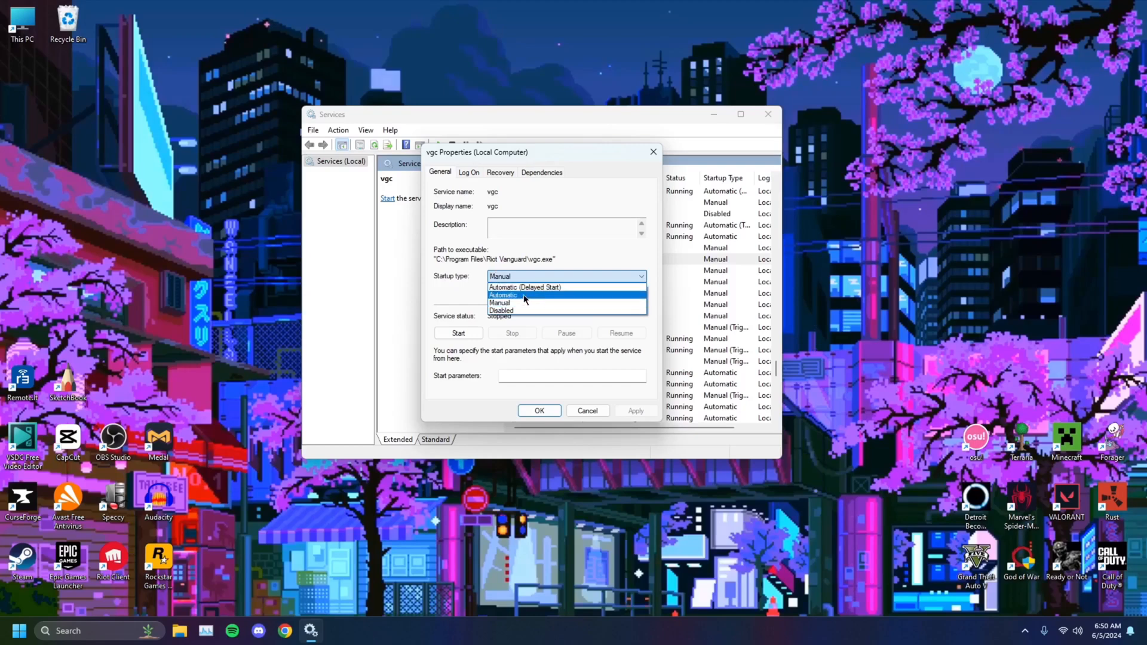
pyautogui.click(503, 294)
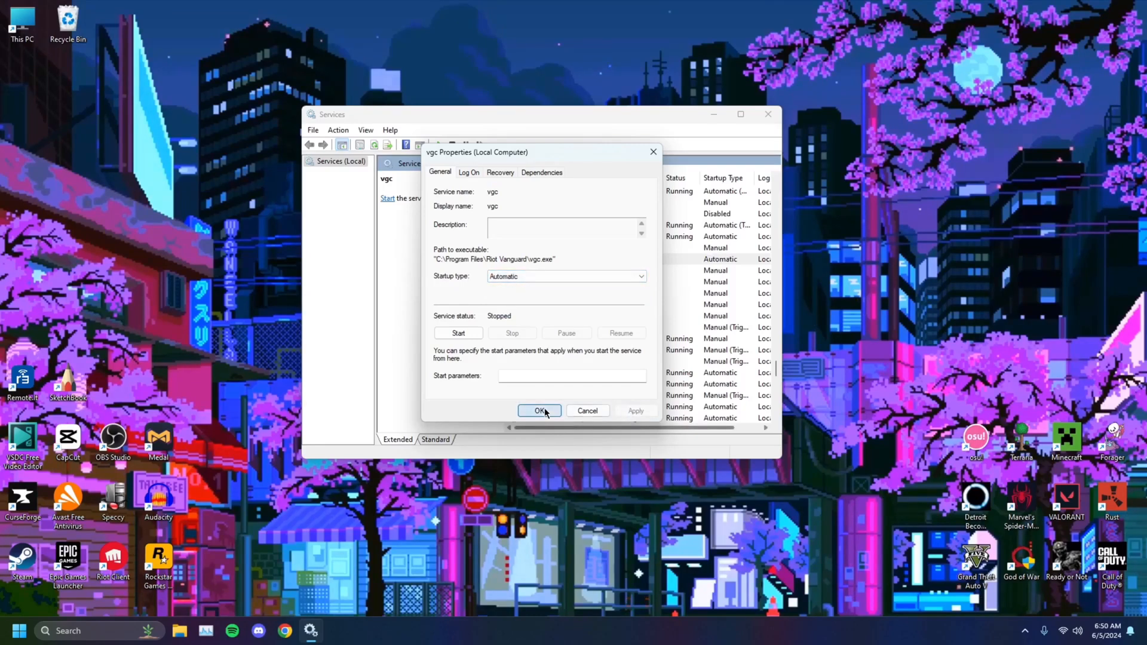
pyautogui.click(539, 411)
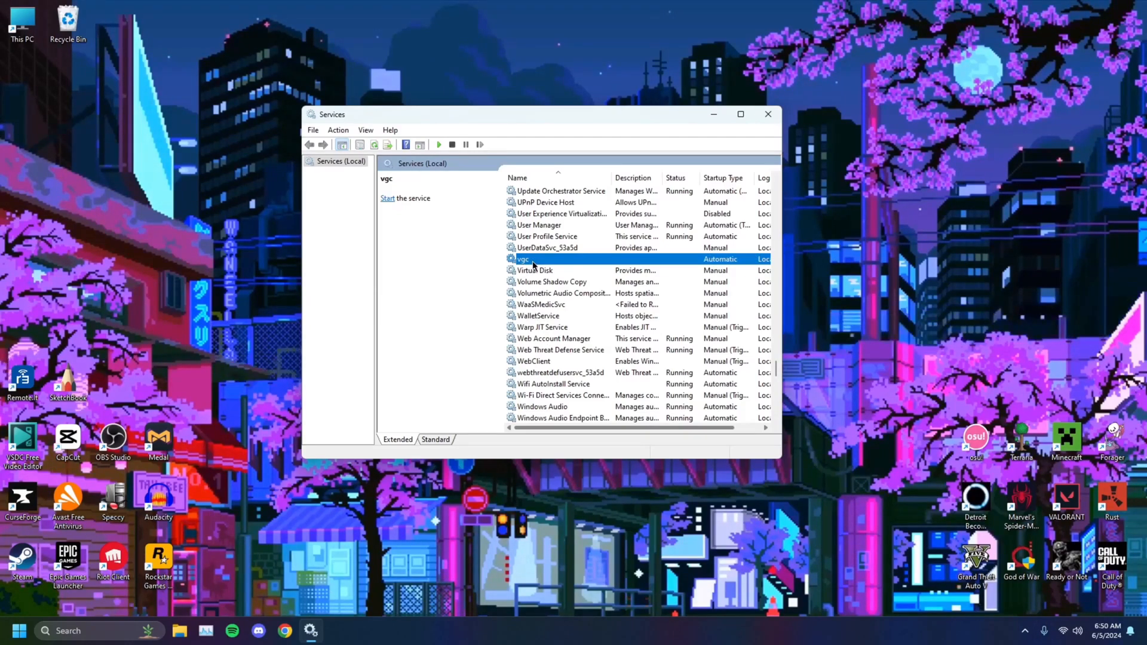
pyautogui.moveTo(782, 258)
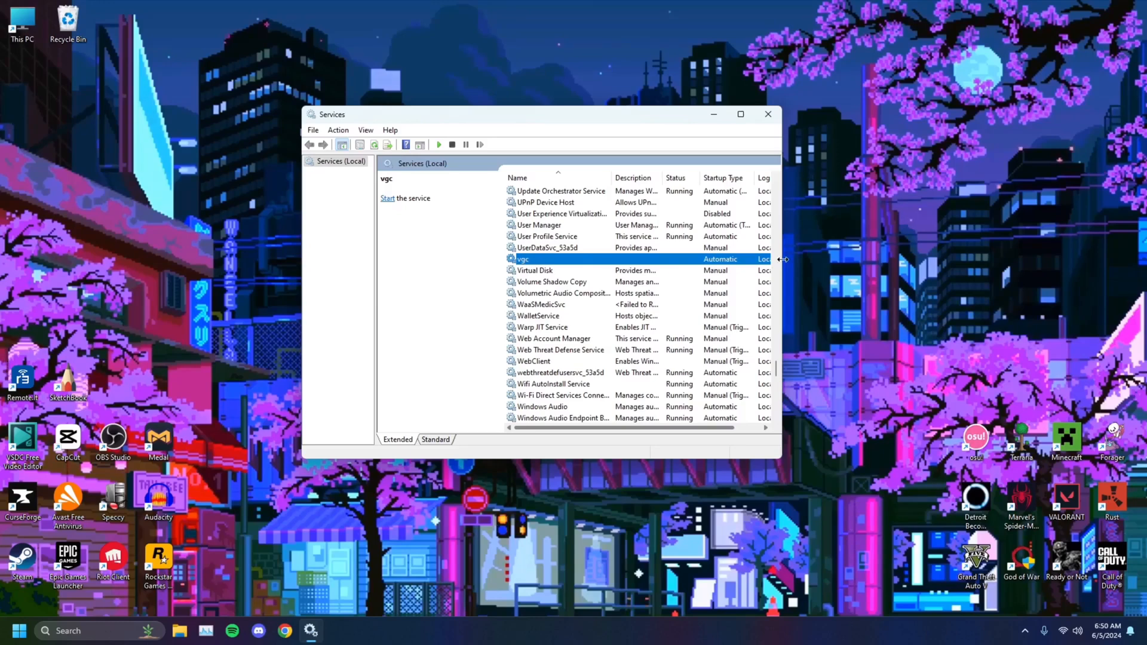
pyautogui.moveTo(703, 173)
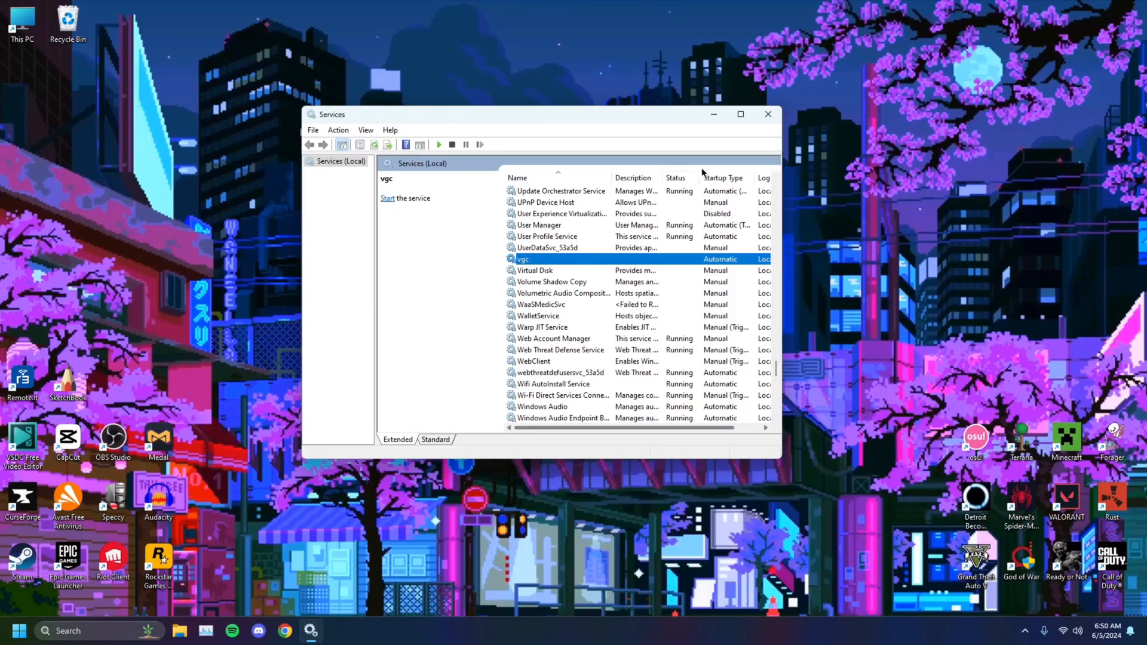
pyautogui.moveTo(677, 267)
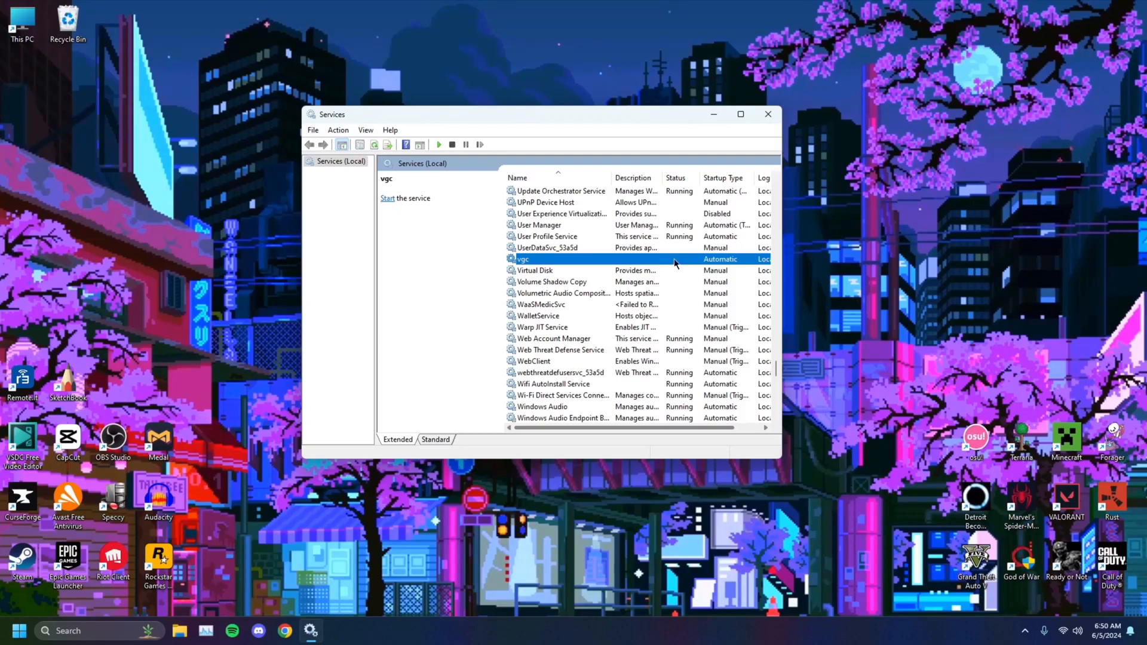
pyautogui.moveTo(527, 262)
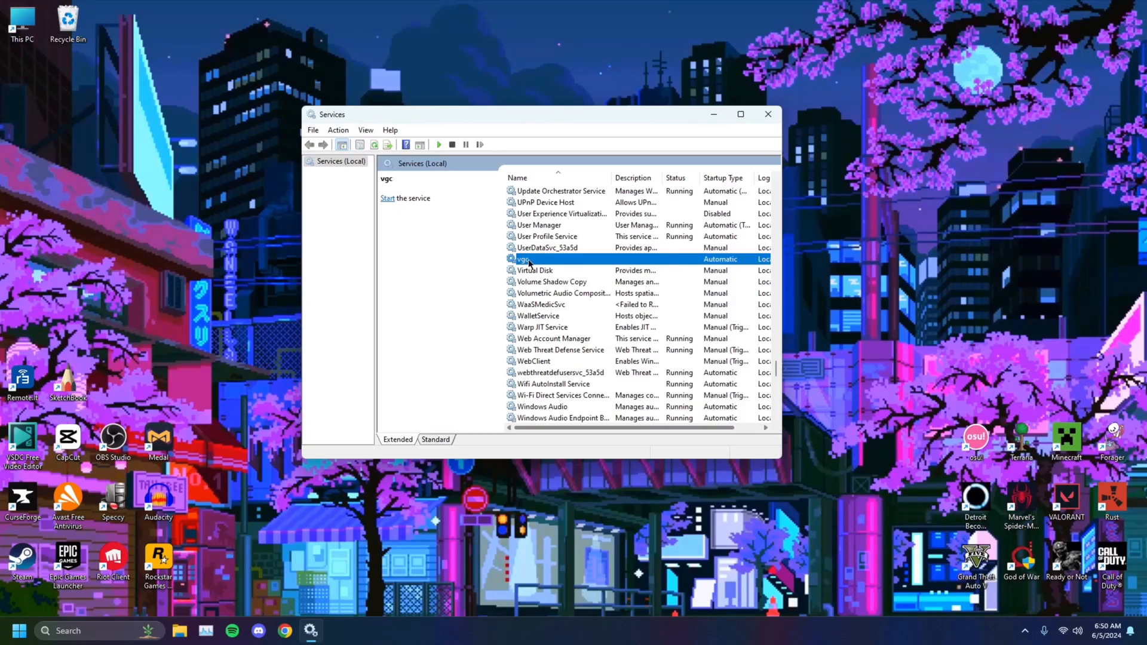
# Check vgc shows Automatic startup and close the Services console
pyautogui.rightClick(523, 259)
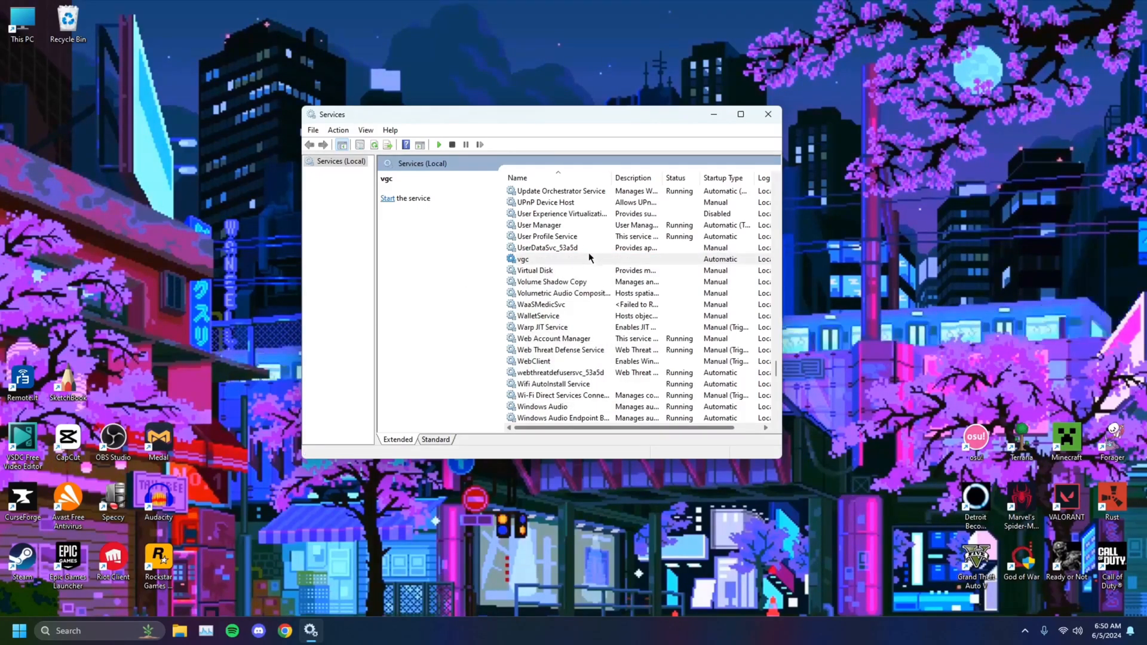
pyautogui.moveTo(1032, 481)
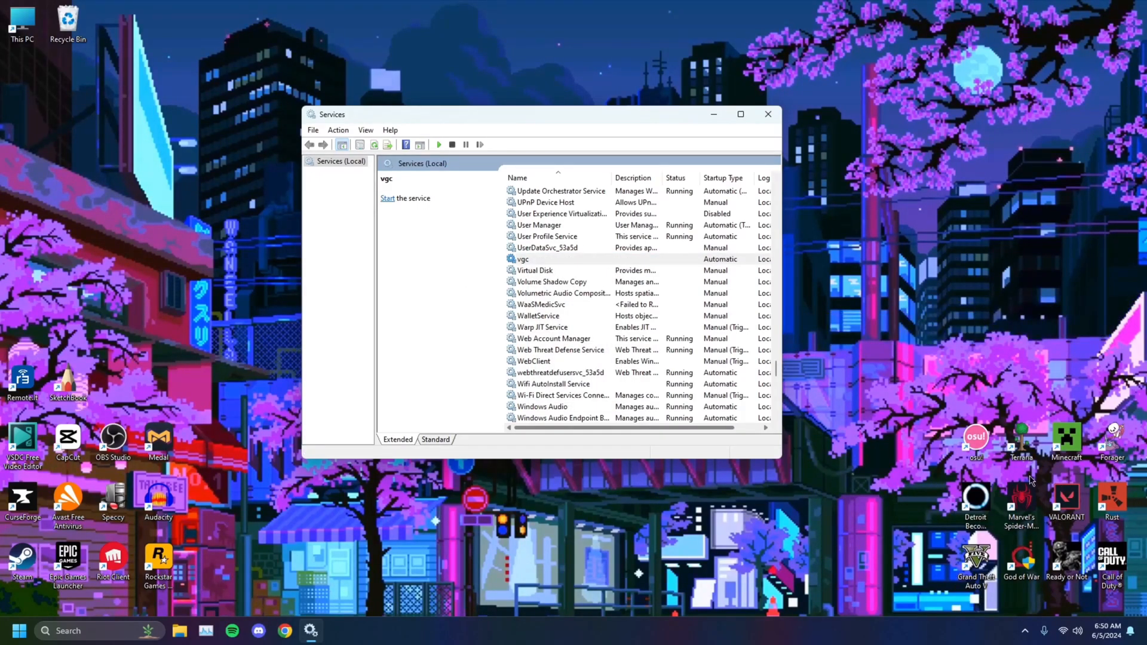
pyautogui.click(767, 114)
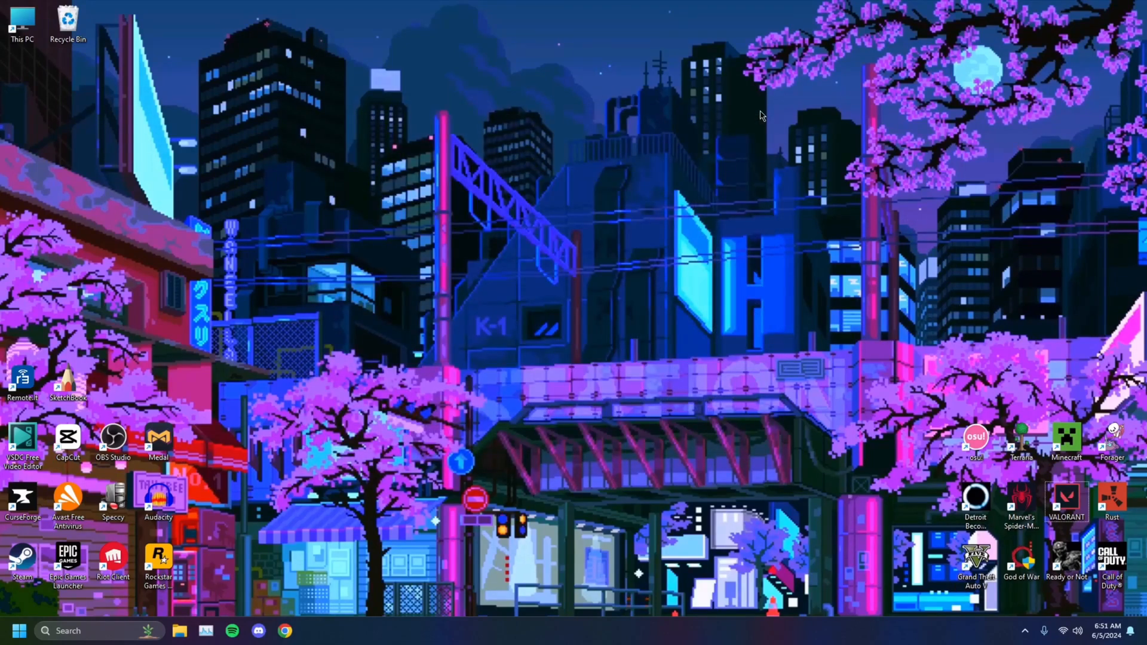
# Open the Run box, type 'mscon' and choose msconfig from the suggestions
pyautogui.press('Win+r')
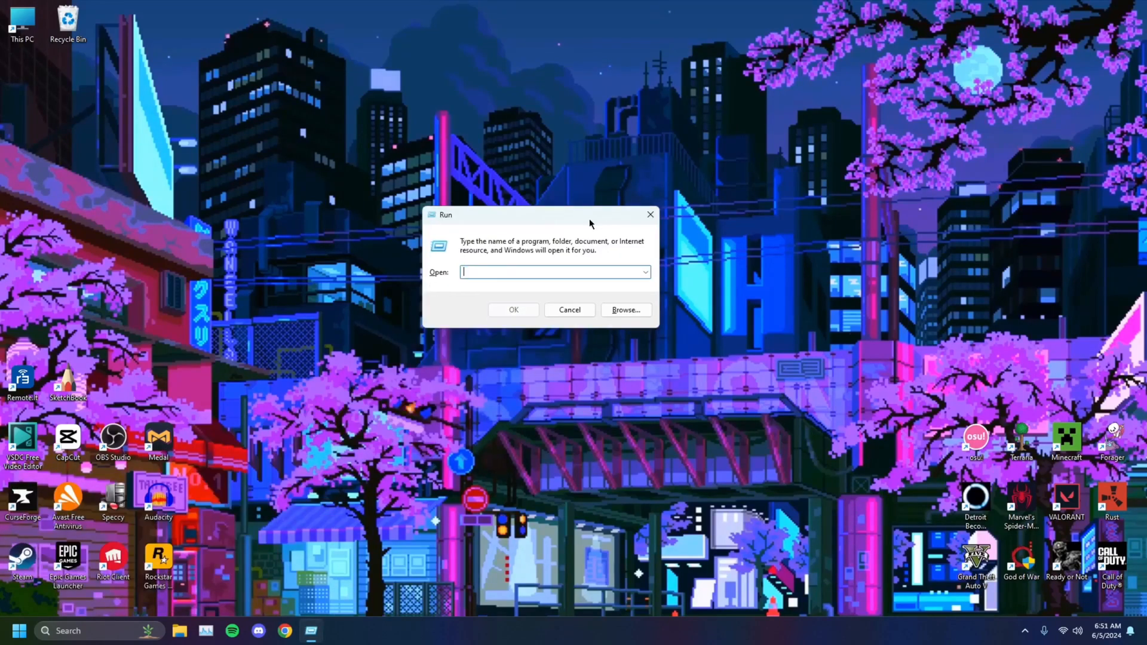
pyautogui.write('mscon')
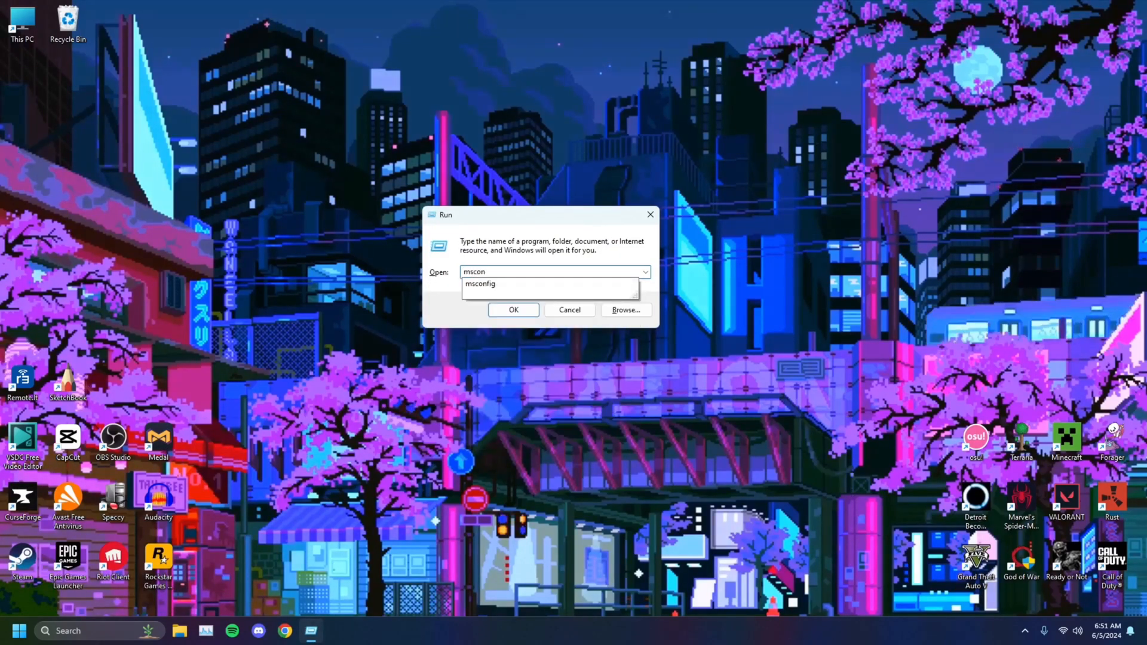
pyautogui.click(555, 271)
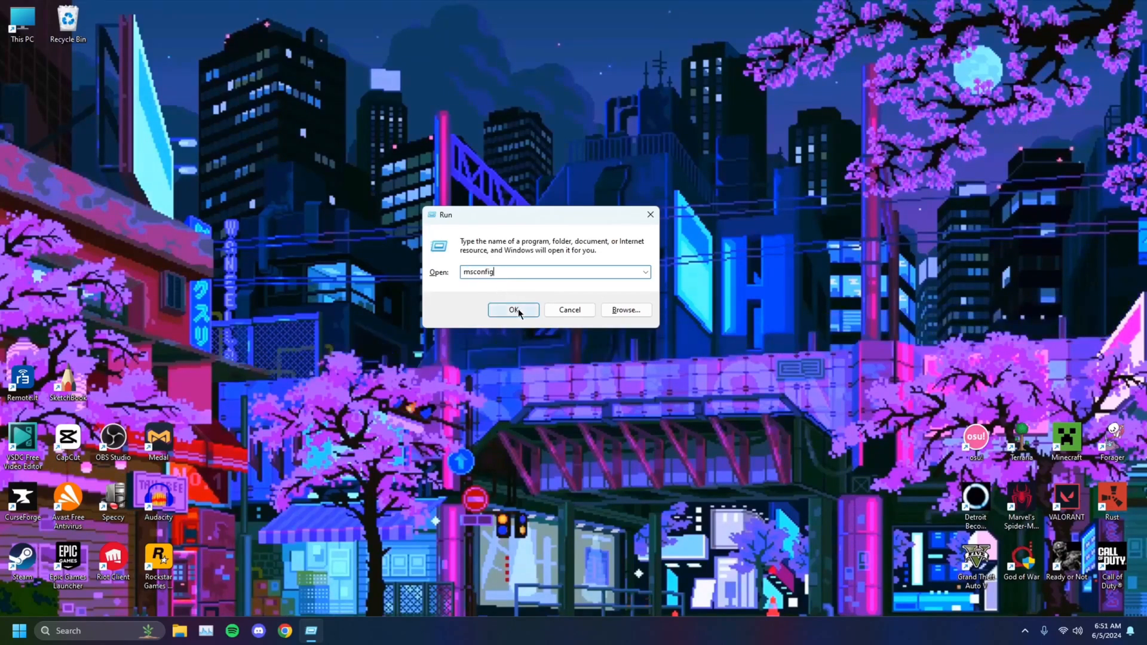
# Launch System Configuration, ensure vgc is ticked on the Services tab, and confirm
pyautogui.click(513, 310)
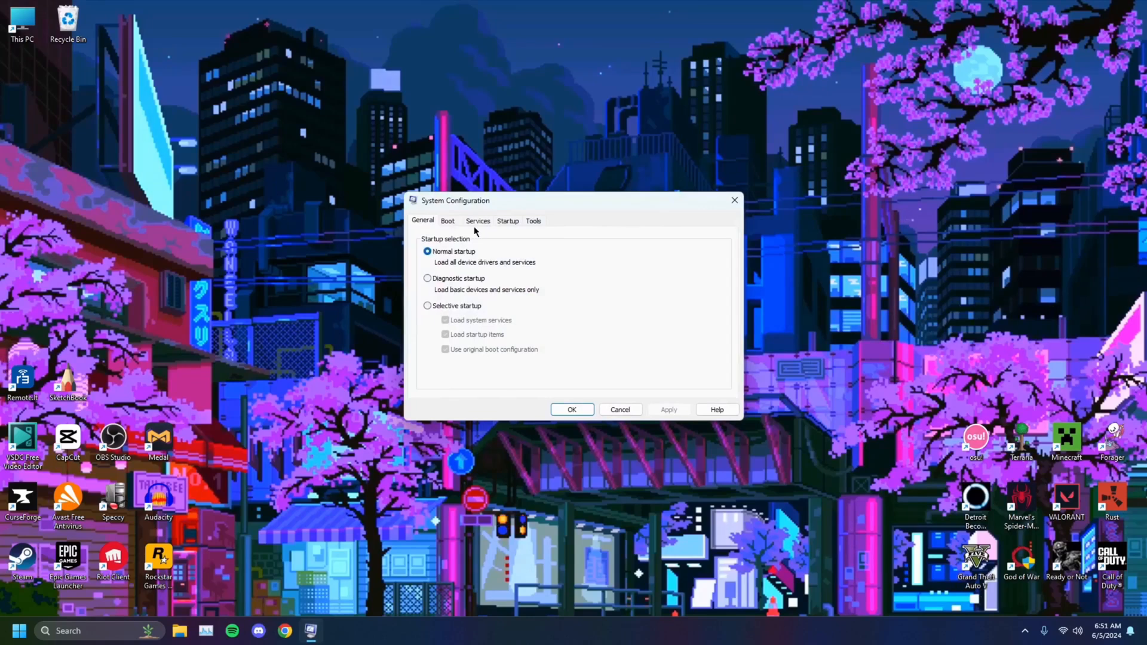
pyautogui.click(478, 220)
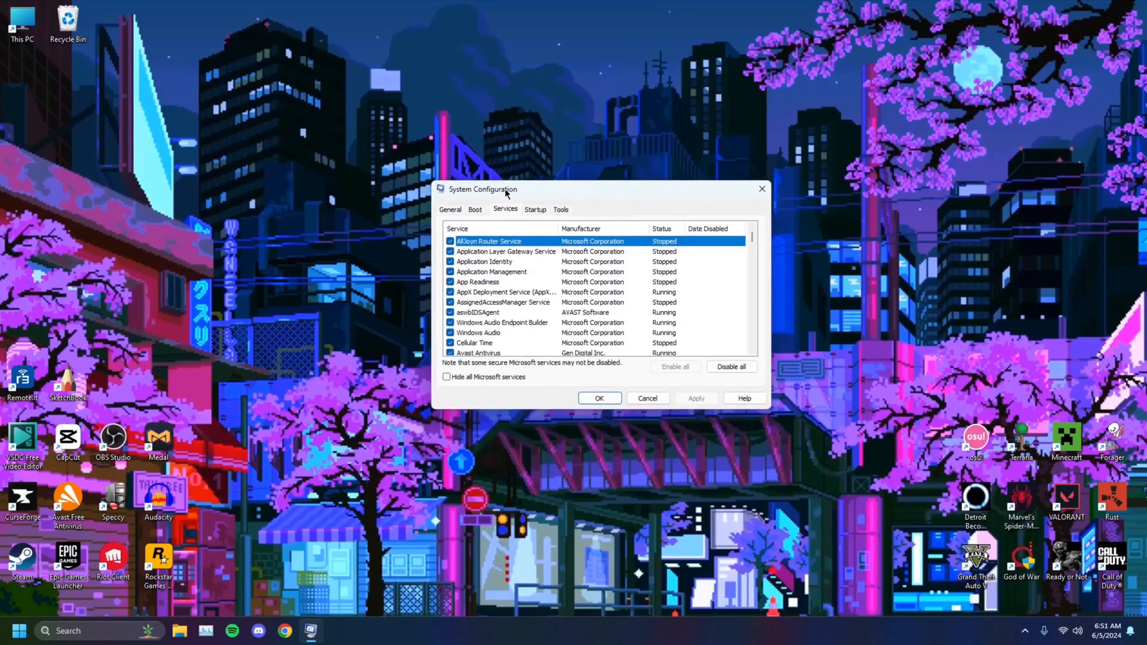
pyautogui.scroll(-3)
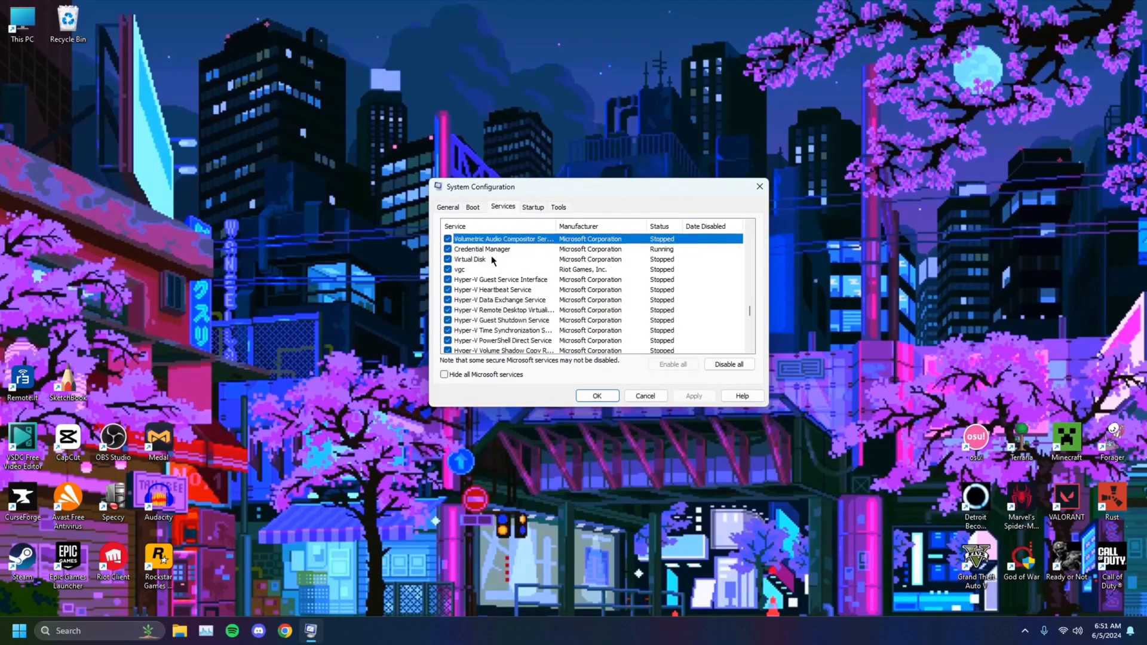
pyautogui.click(470, 259)
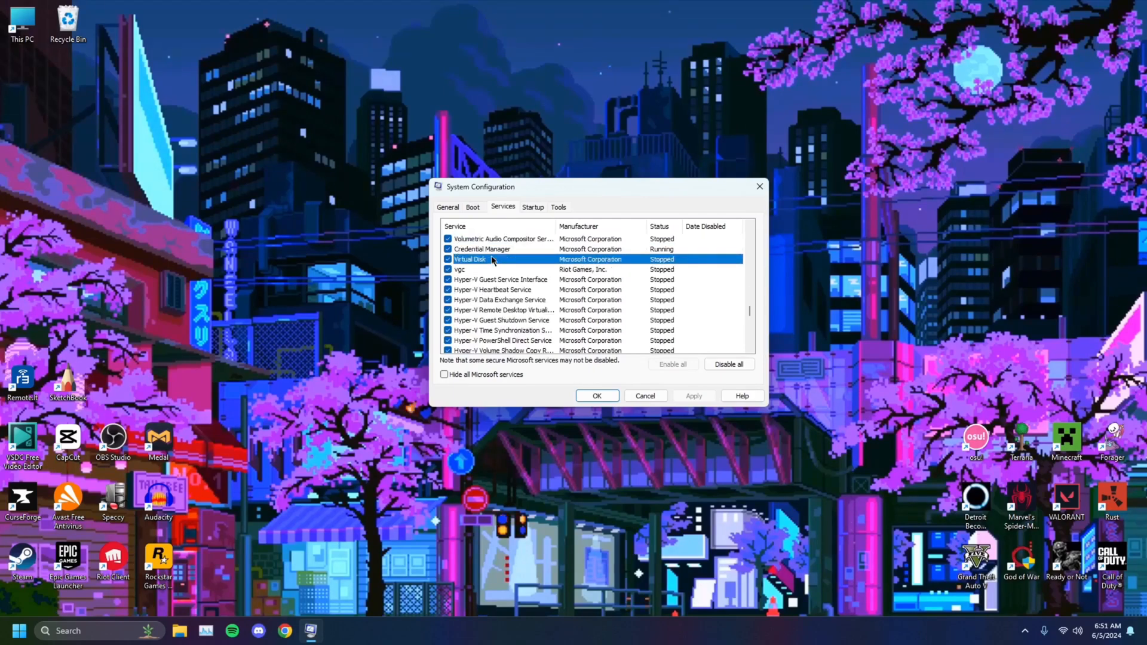
pyautogui.click(475, 270)
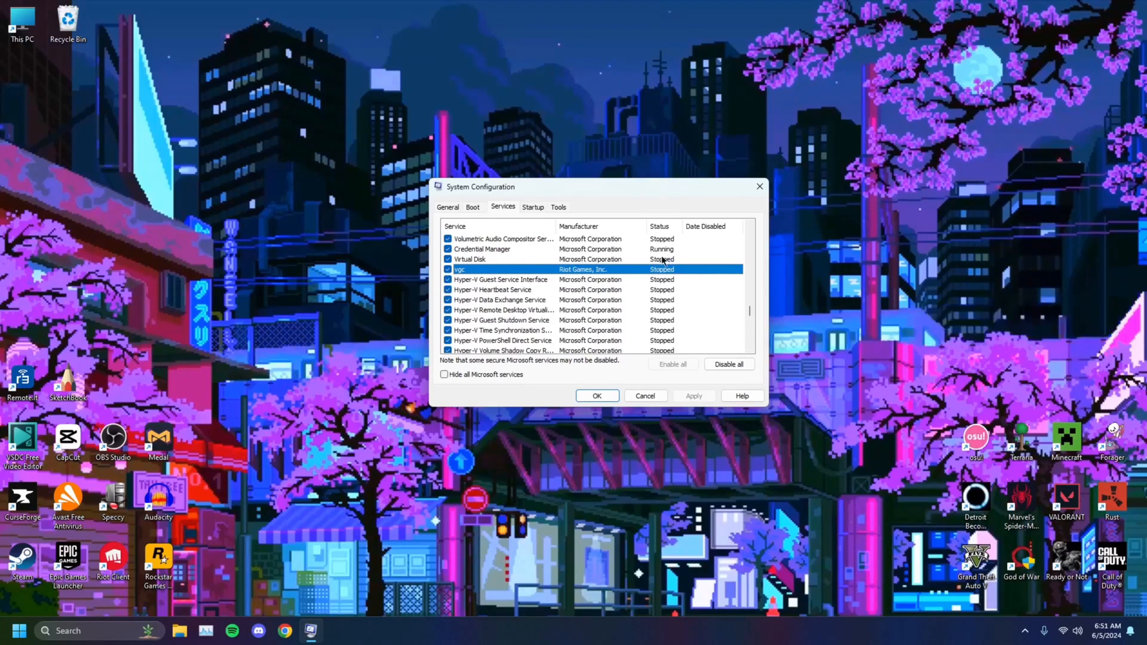
pyautogui.moveTo(574, 286)
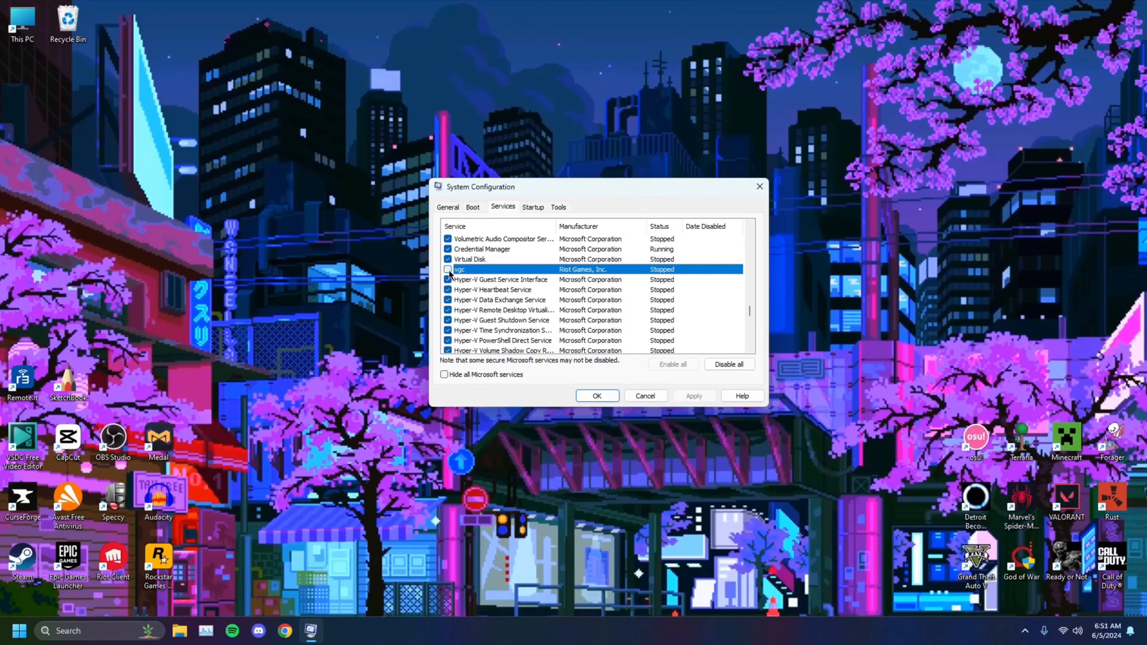
pyautogui.click(447, 269)
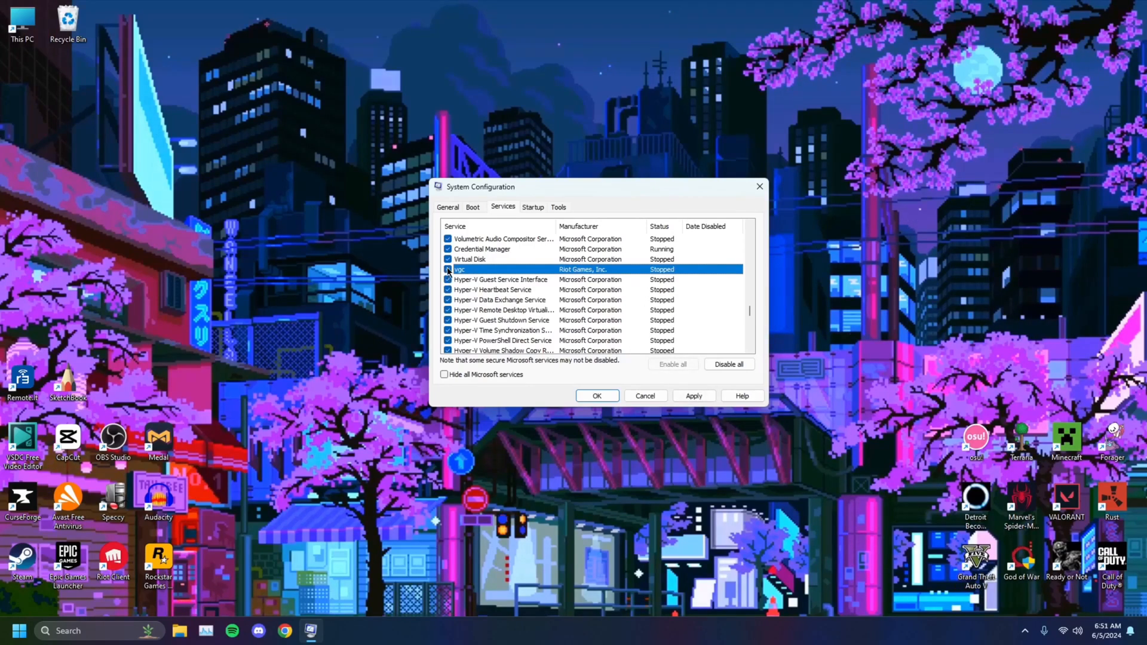
pyautogui.click(694, 395)
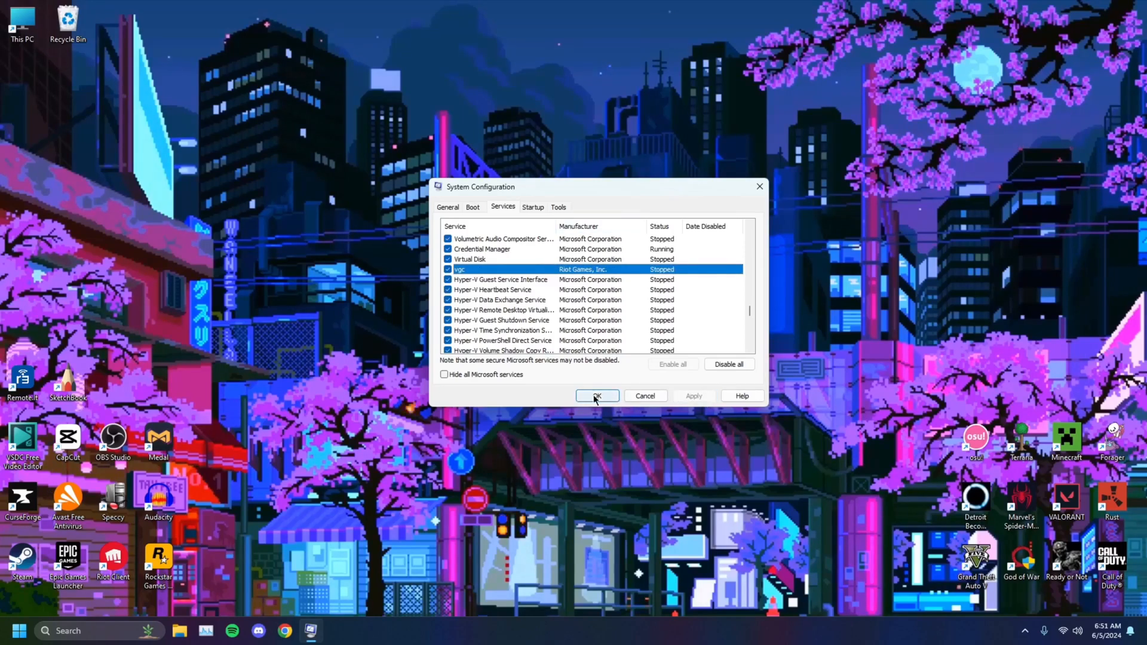
pyautogui.click(597, 396)
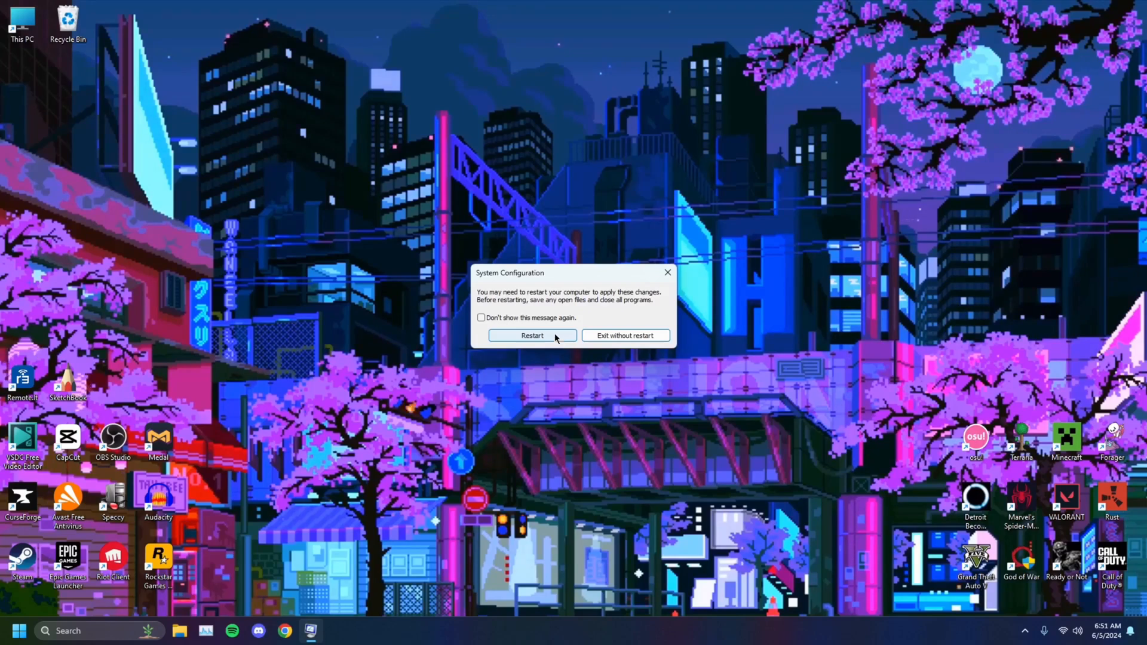
# Answer the System Configuration restart prompt to dismiss it
pyautogui.click(625, 335)
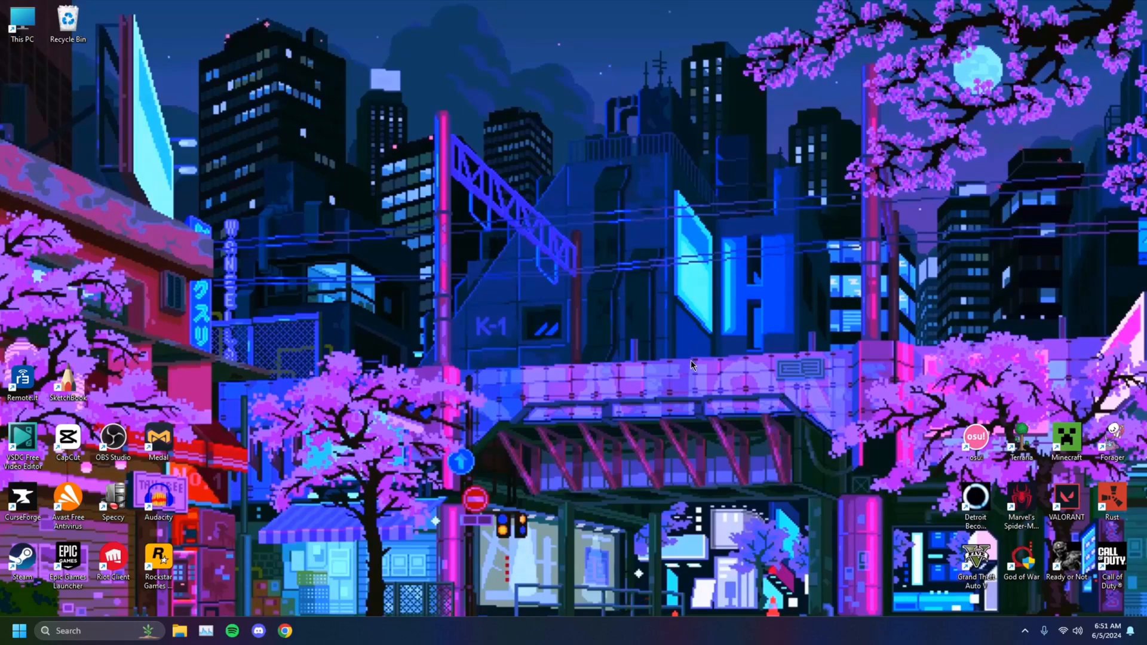
pyautogui.moveTo(703, 360)
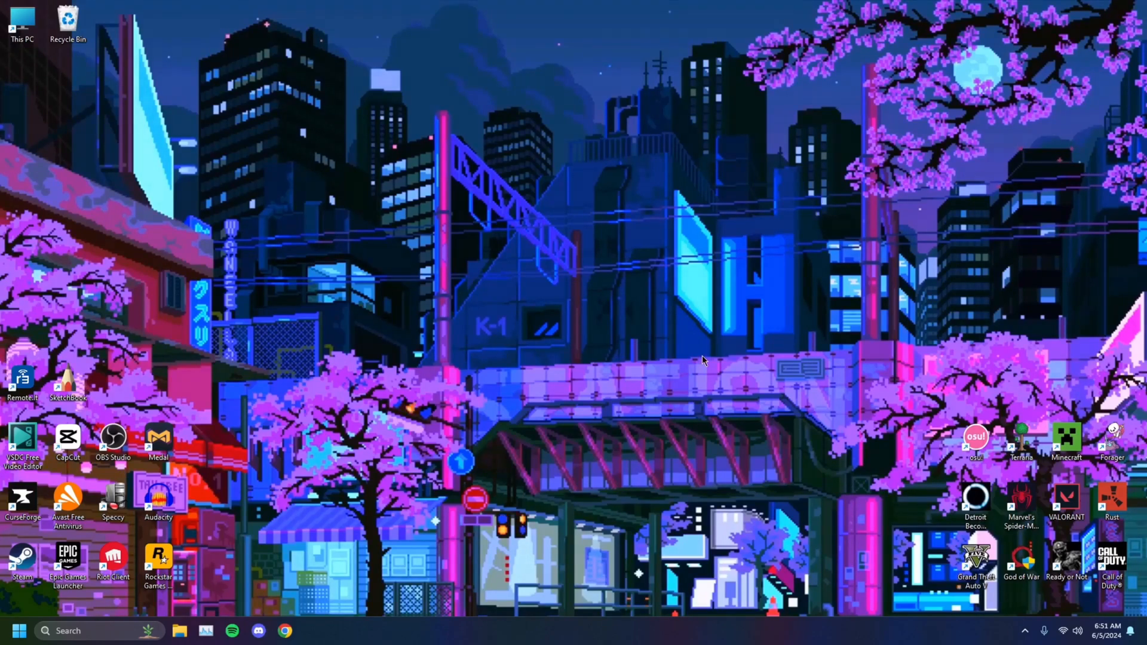